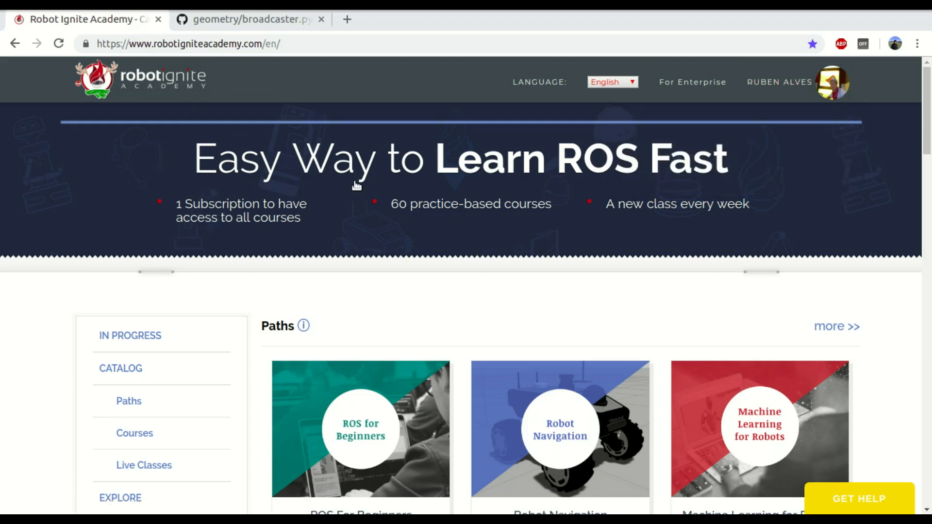
pyautogui.moveTo(471, 240)
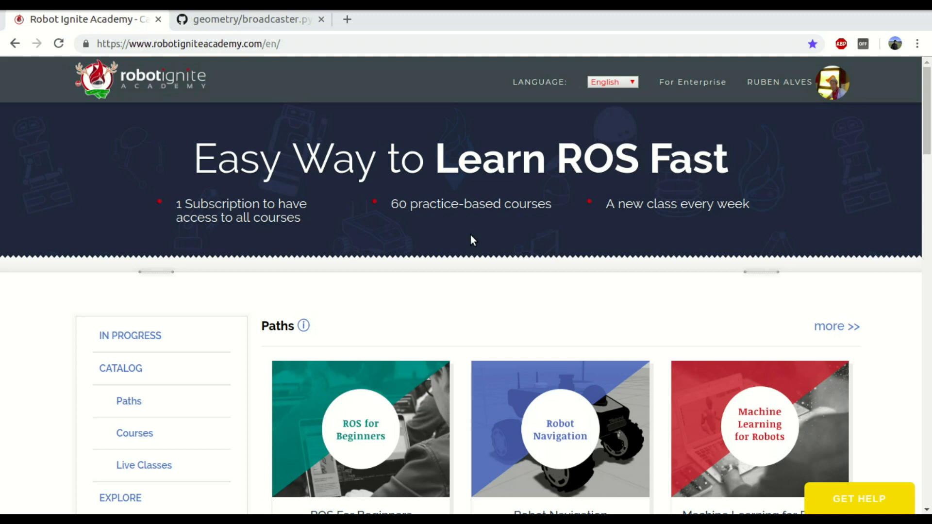
pyautogui.moveTo(479, 235)
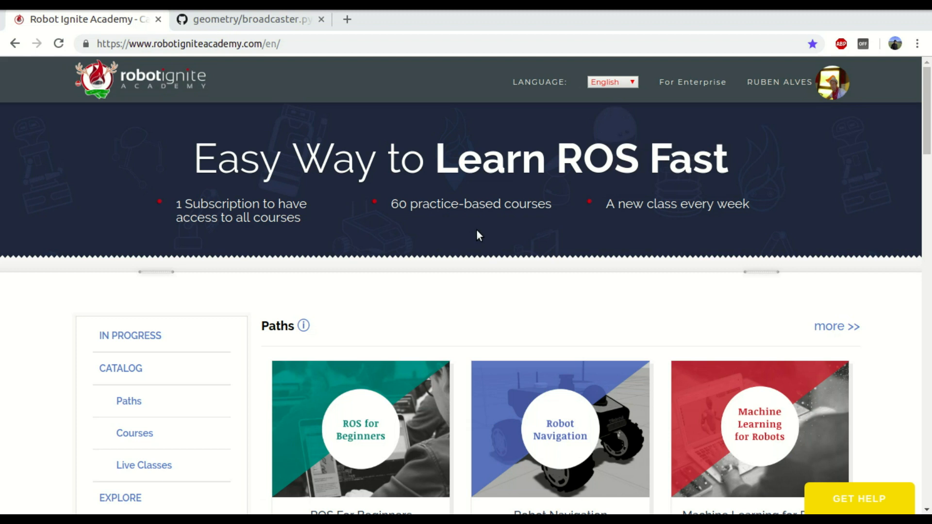
# Open the ROS for Beginners path card to list its courses, including TF ROS 101.
pyautogui.click(360, 356)
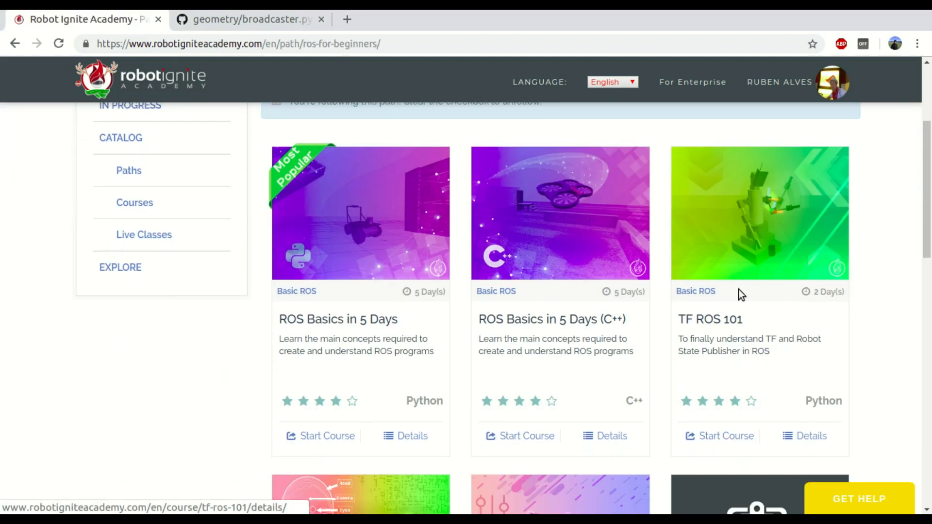
# Start the TF ROS 101 course and focus terminal #1 once the environment loads.
pyautogui.click(724, 436)
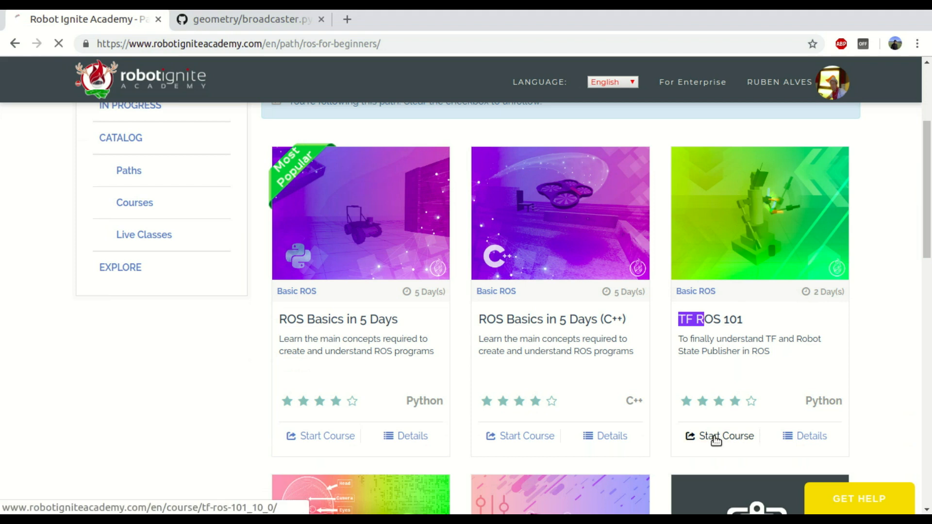
pyautogui.click(723, 436)
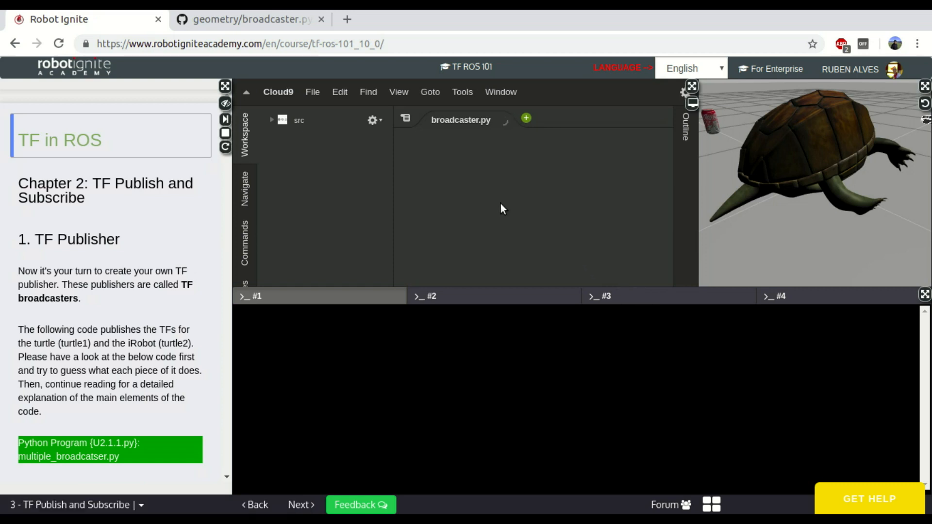
pyautogui.click(272, 120)
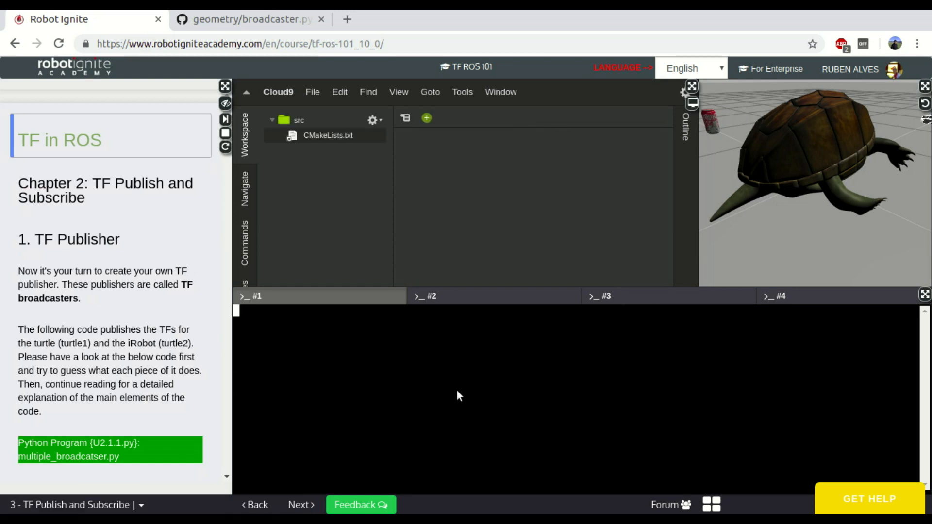
pyautogui.moveTo(446, 365)
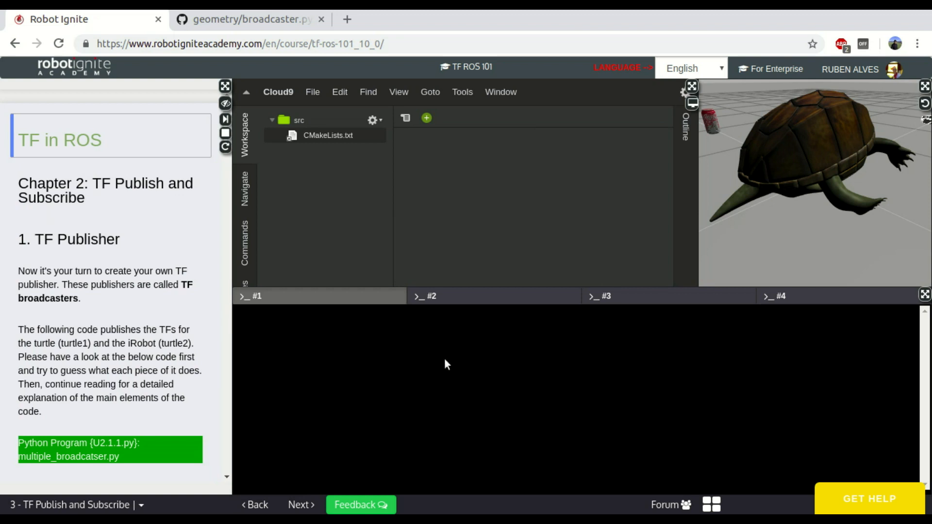
pyautogui.moveTo(440, 357)
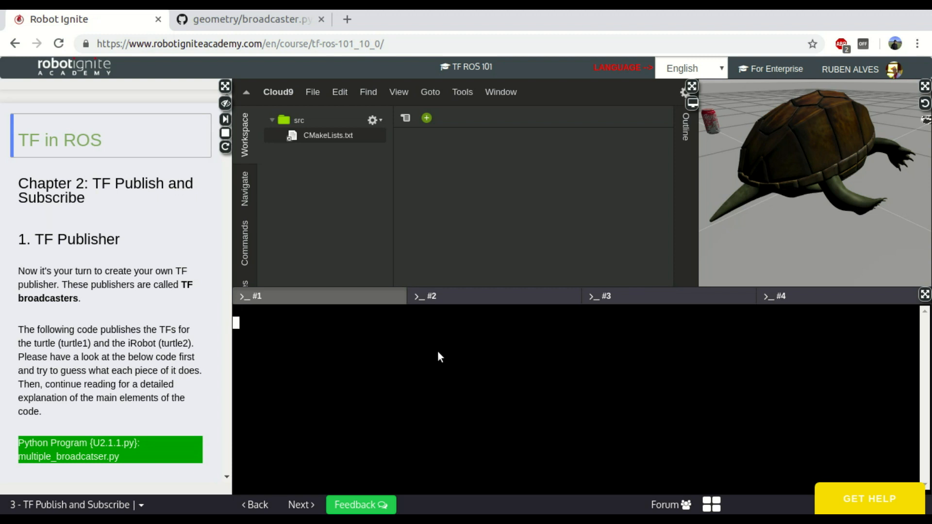
# Create the rospy package 'tutorial' in catkin_ws/src with catkin_create_pkg.
pyautogui.write('ls')
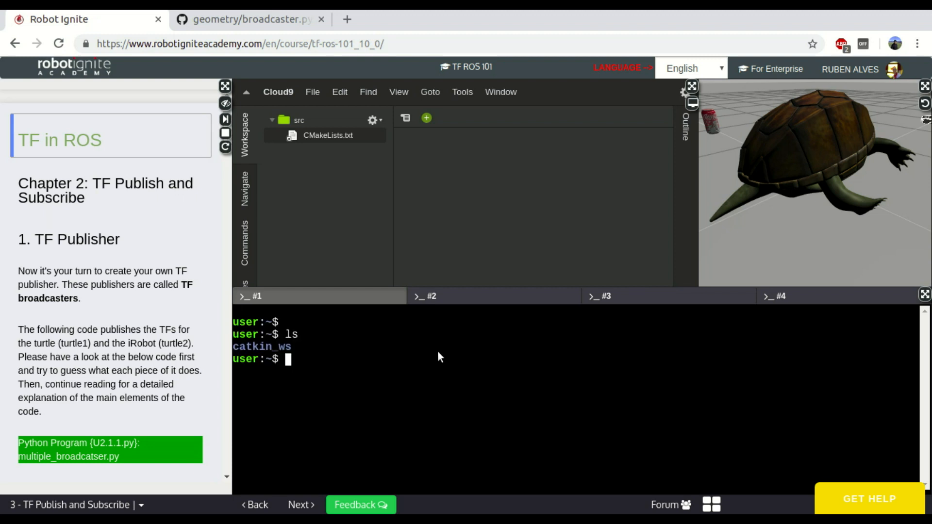
pyautogui.write('cd catkin_ws/')
pyautogui.write('l')
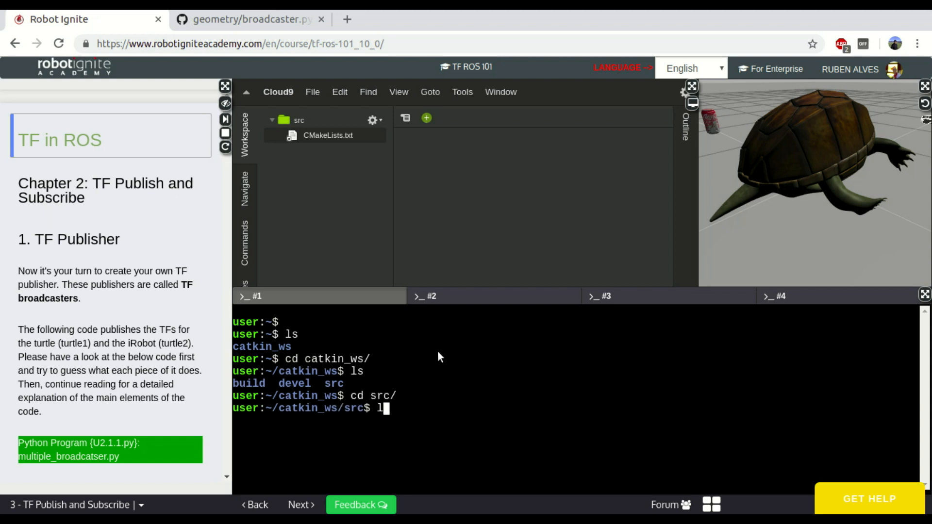
pyautogui.write('catkiN')
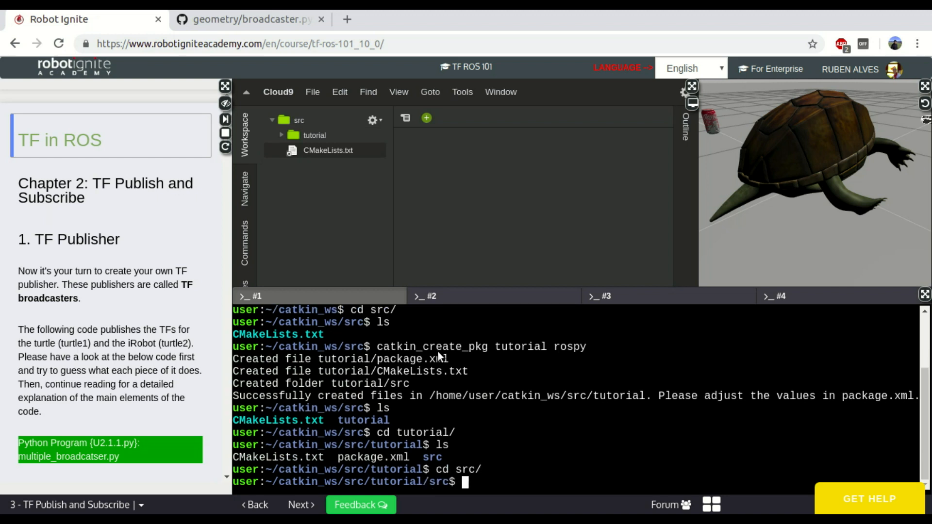
# Create my_broadcaster.py in tutorial/src with touch and begin a chmod on it.
pyautogui.write('touch')
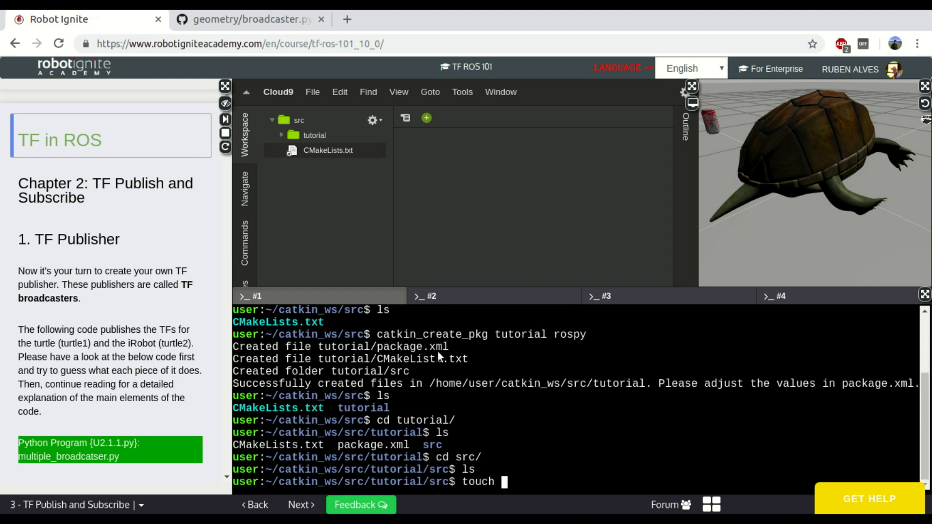
pyautogui.write('my_broa')
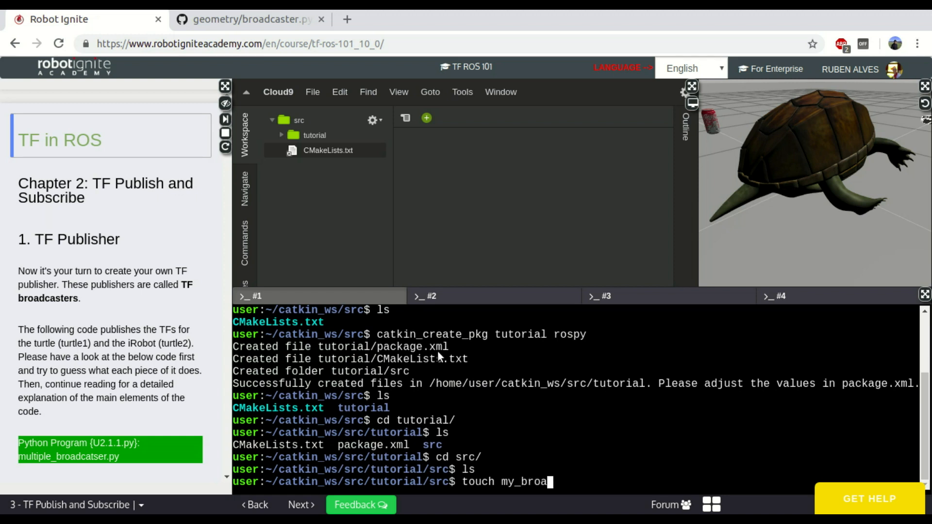
pyautogui.write('dcaster.py')
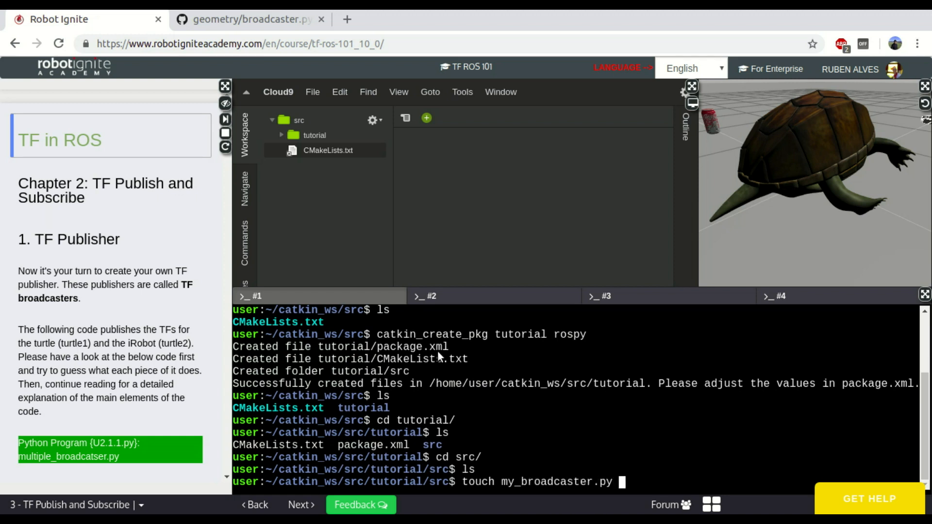
pyautogui.write('chmod +')
pyautogui.write('#')
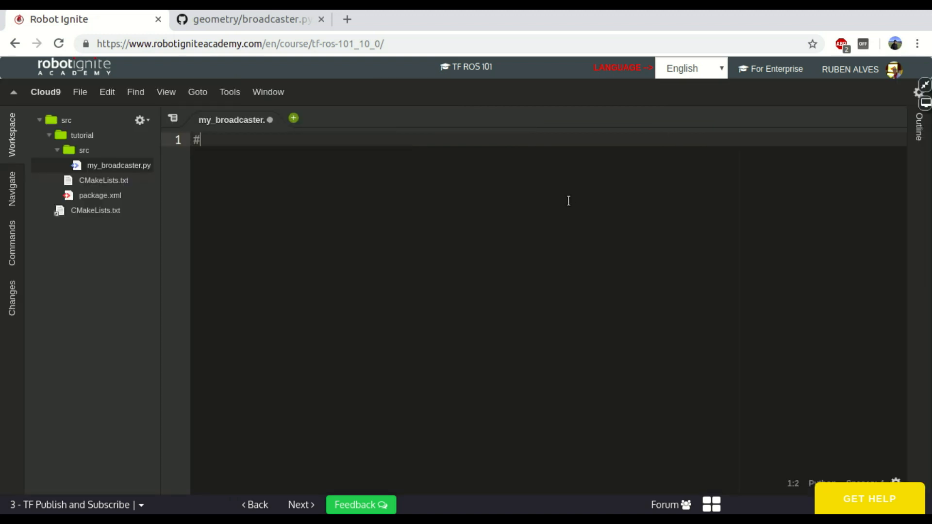
# Write the #!/usr/bin/env python shebang line in my_broadcaster.py.
pyautogui.write('! /us')
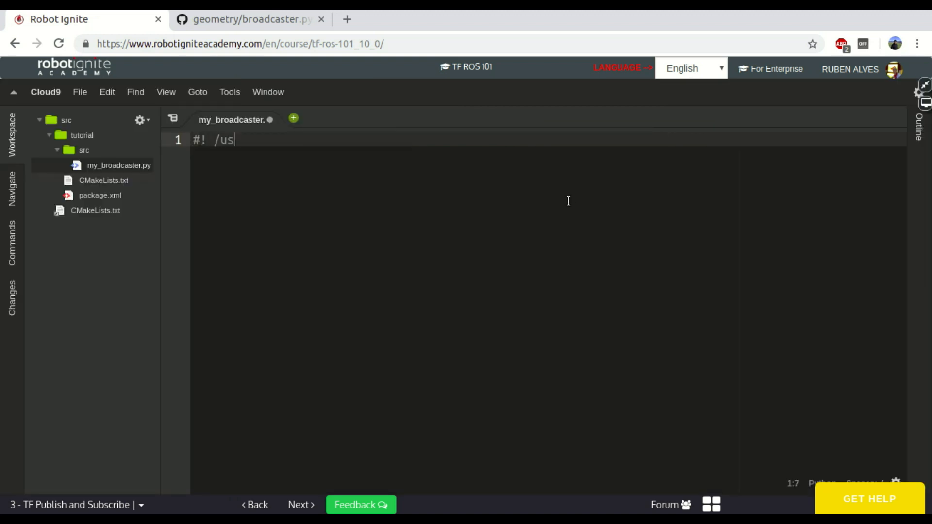
pyautogui.write('r/bin/env p')
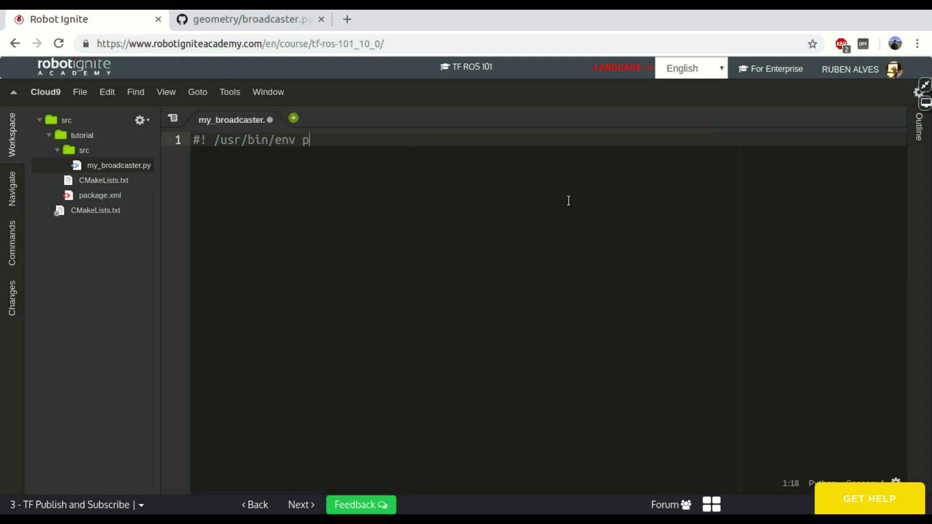
pyautogui.write('ython')
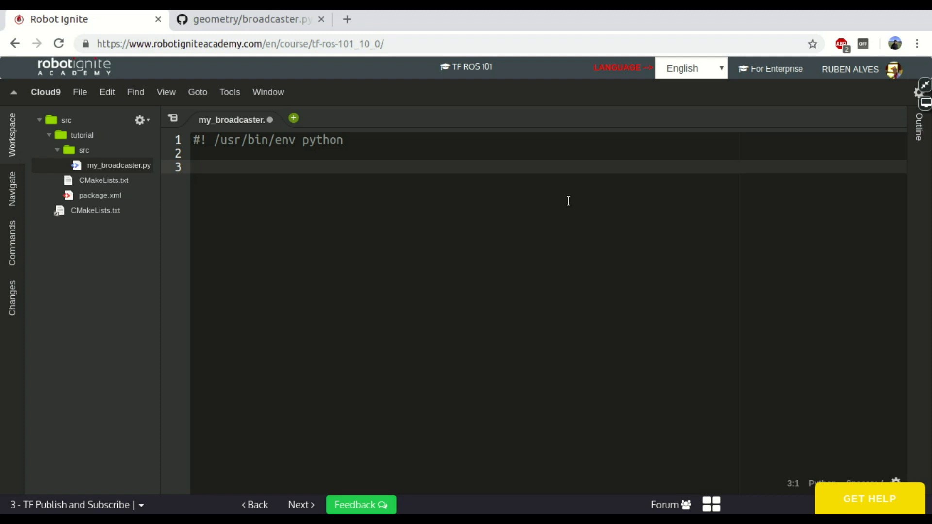
# Import TransformBroadcaster from tf, rospy, and Time from rospy, then begin the main guard.
pyautogui.write('from tf')
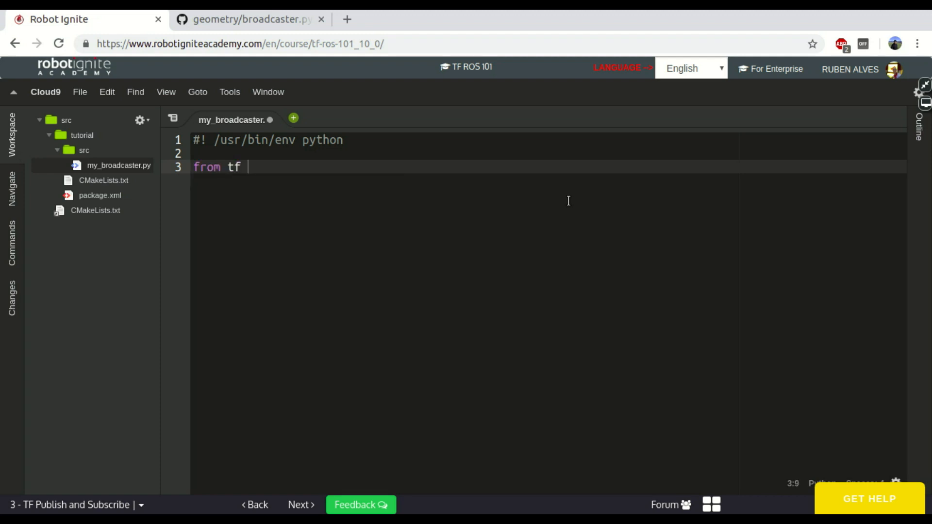
pyautogui.write('import Transfor')
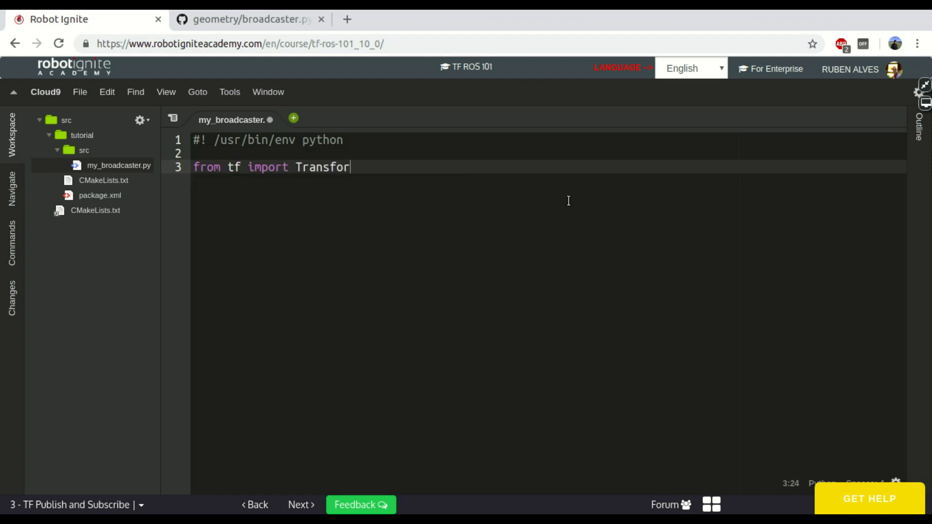
pyautogui.write('mBroad')
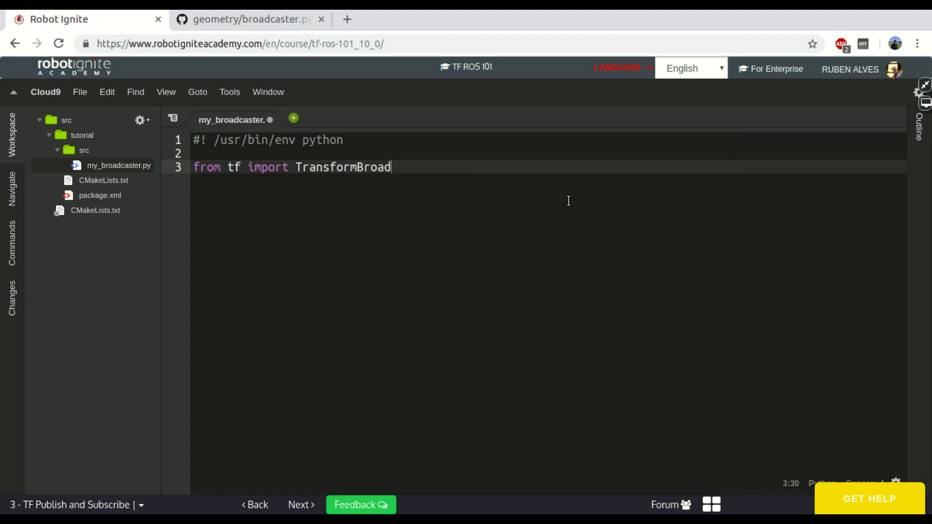
pyautogui.write('caster')
pyautogui.write('imp')
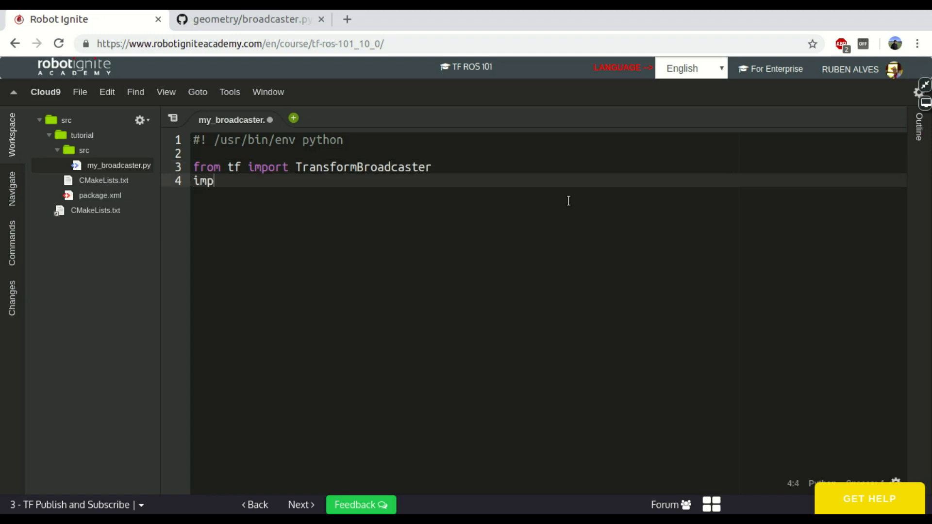
pyautogui.write('ort rospy')
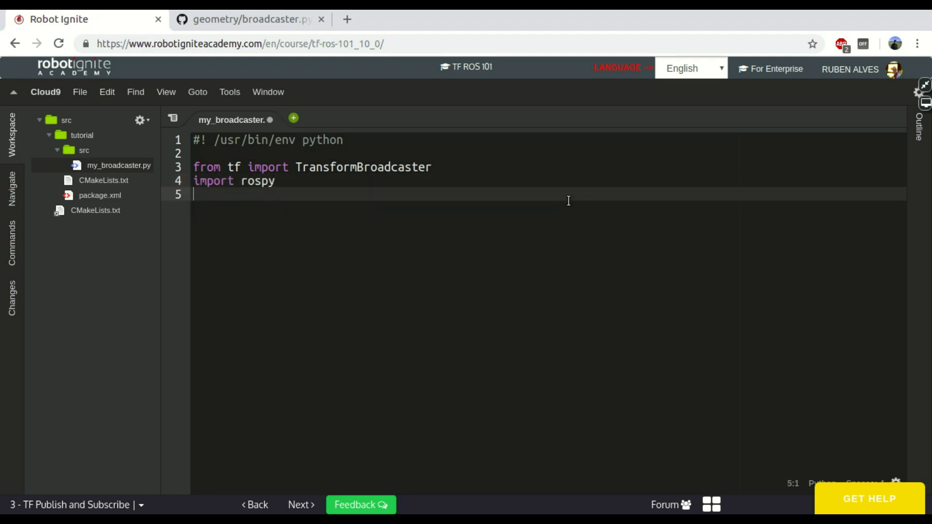
pyautogui.write('from rospy')
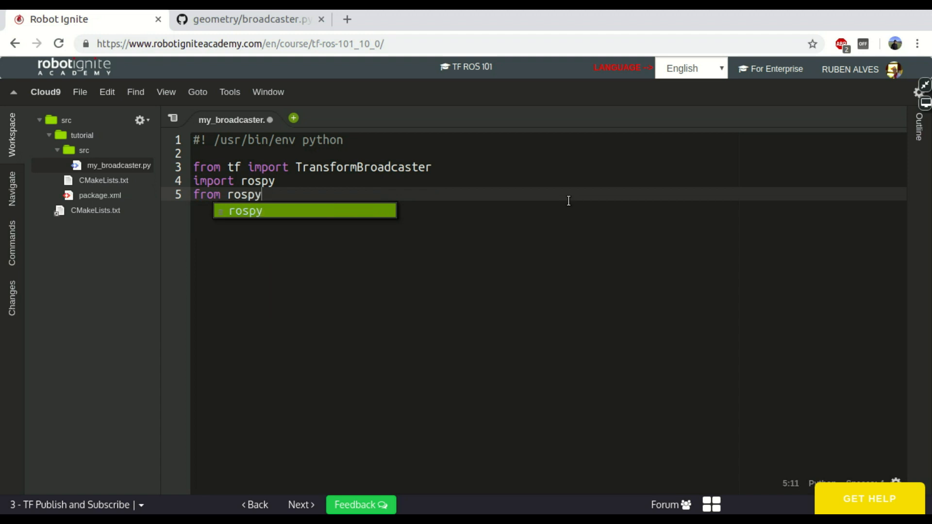
pyautogui.write('import Time')
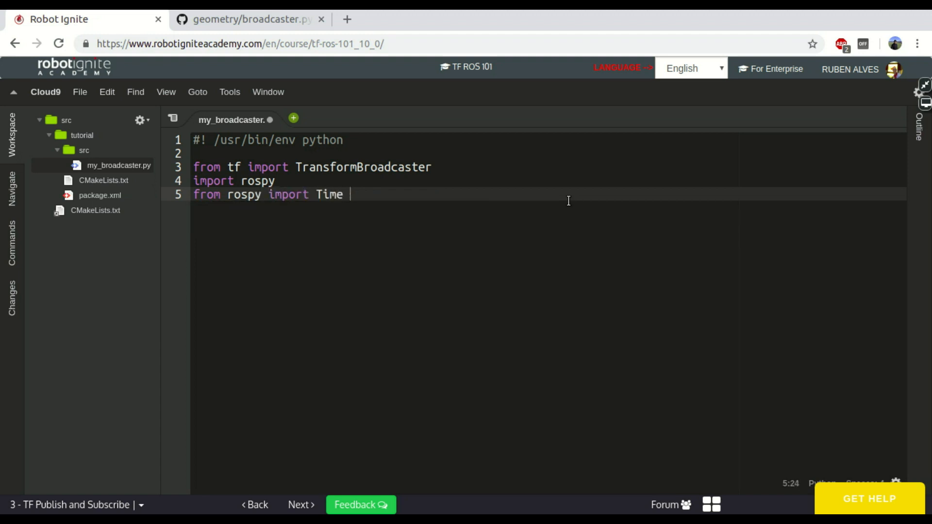
pyautogui.write('if __name__')
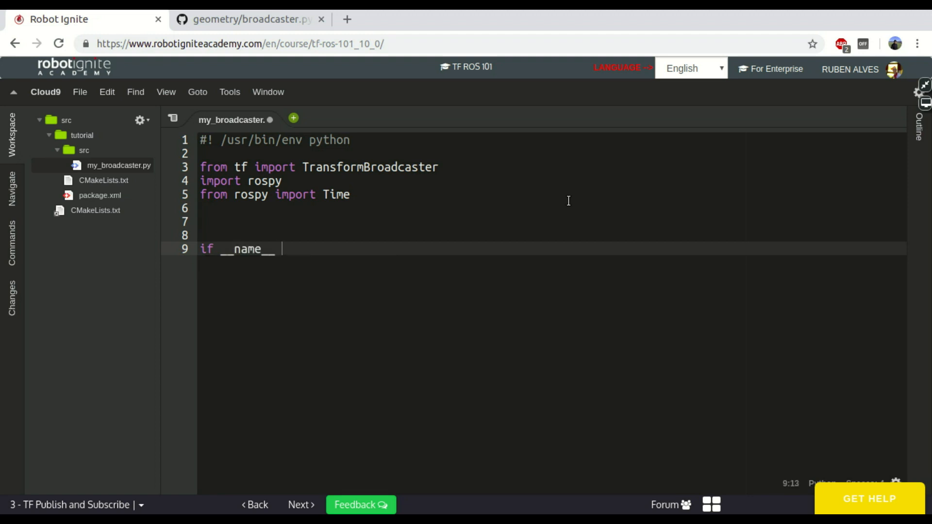
# Finish the __main__ guard calling main(), and define main() with rospy.init_node('my_broadcaster').
pyautogui.write("== '")
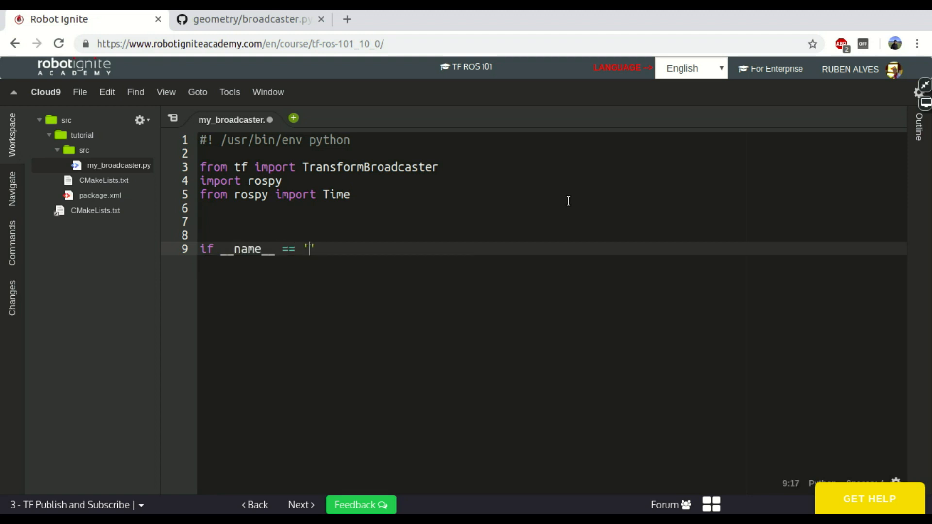
pyautogui.write("__main__':")
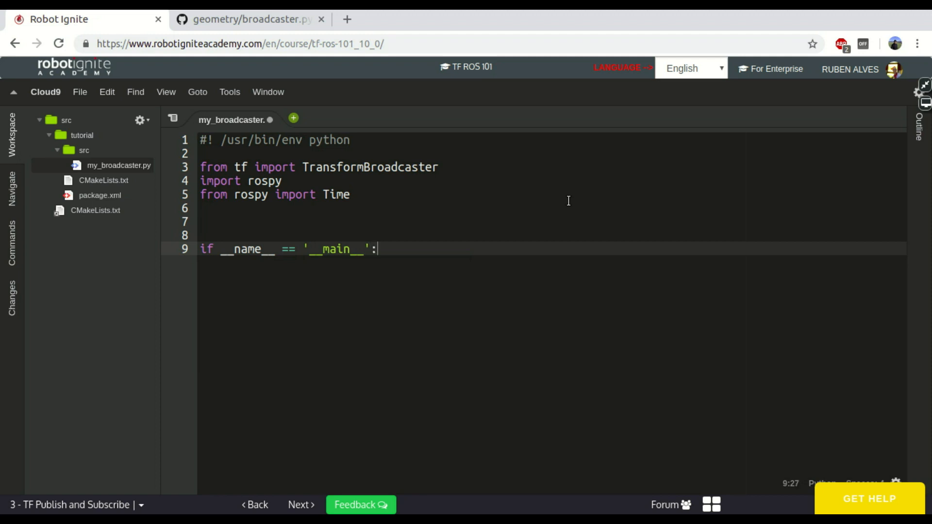
pyautogui.write('main()')
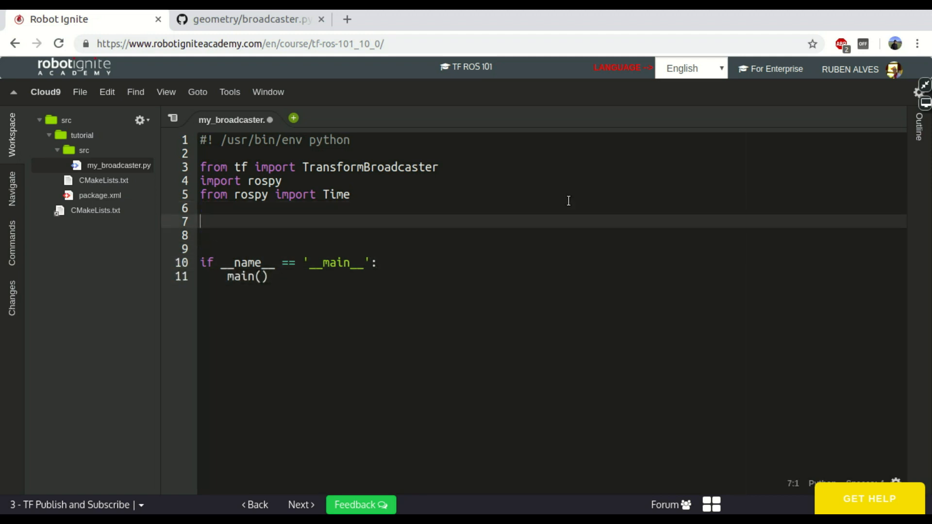
pyautogui.write('def main():')
pyautogui.write('ro')
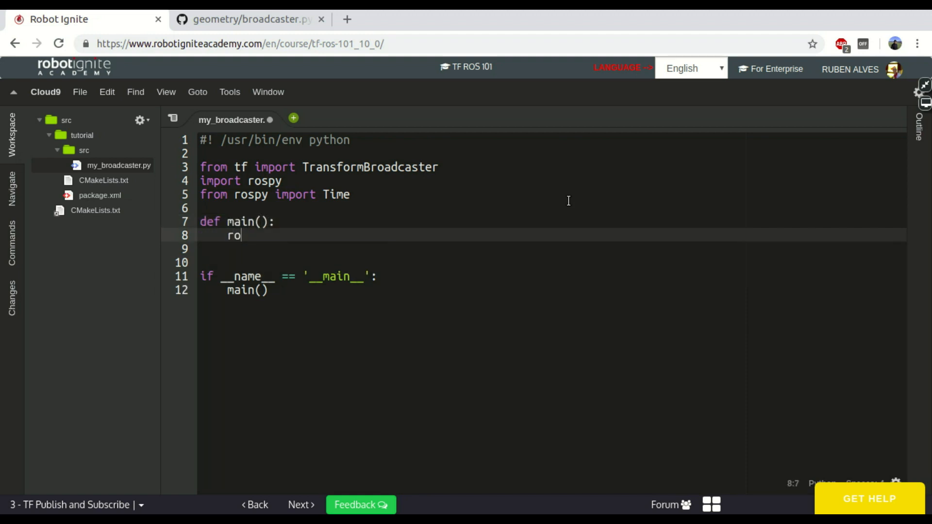
pyautogui.write('spy.init_node(')
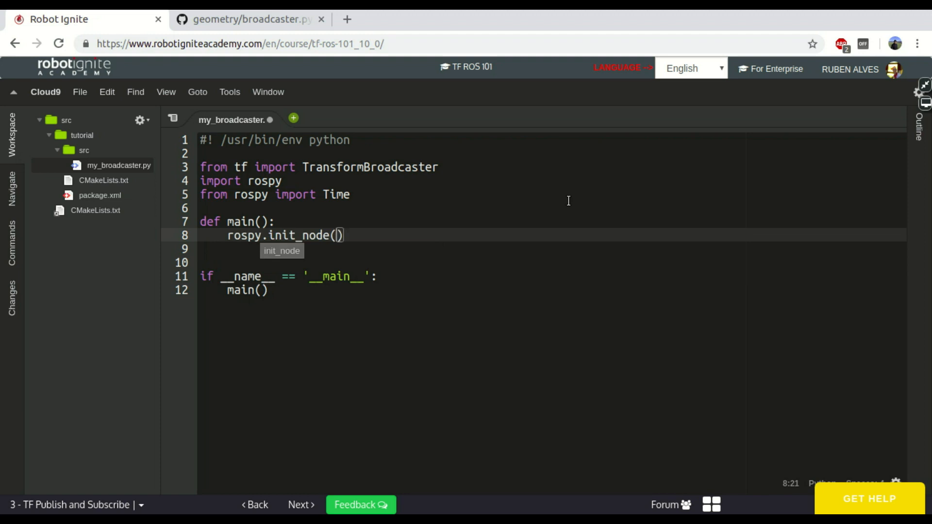
pyautogui.write("'my_b")
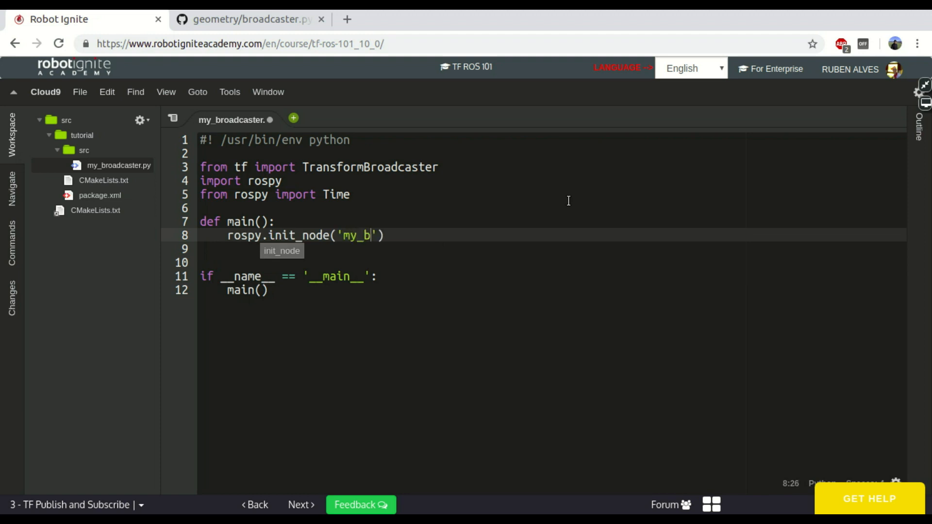
pyautogui.write('roadcat')
pyautogui.write('b =')
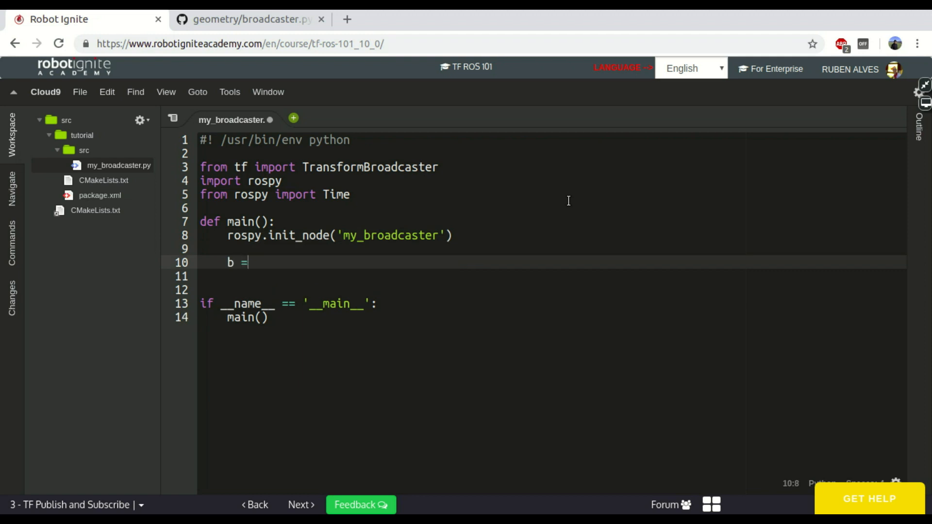
# Assign b = TransformBroadcaster() and add an empty b.sendTransform() call.
pyautogui.write('TransformBroadcaster()')
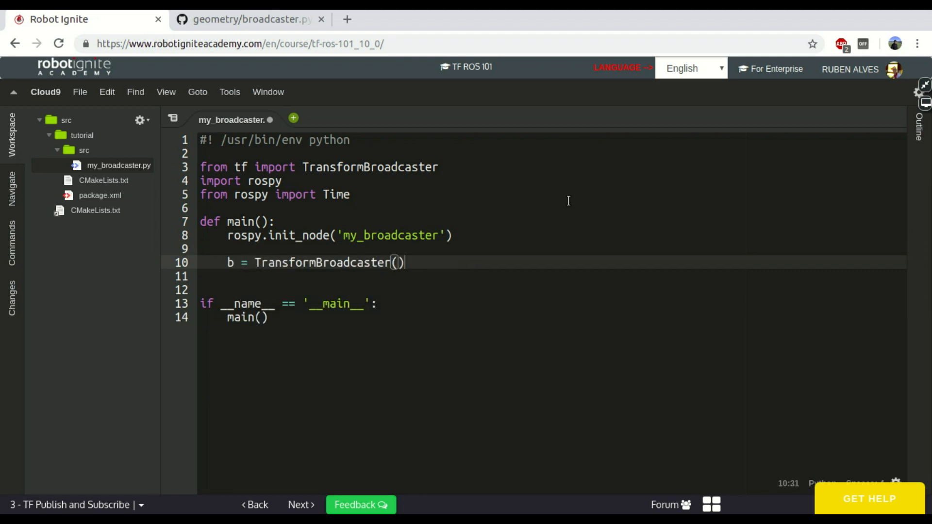
pyautogui.write('b.')
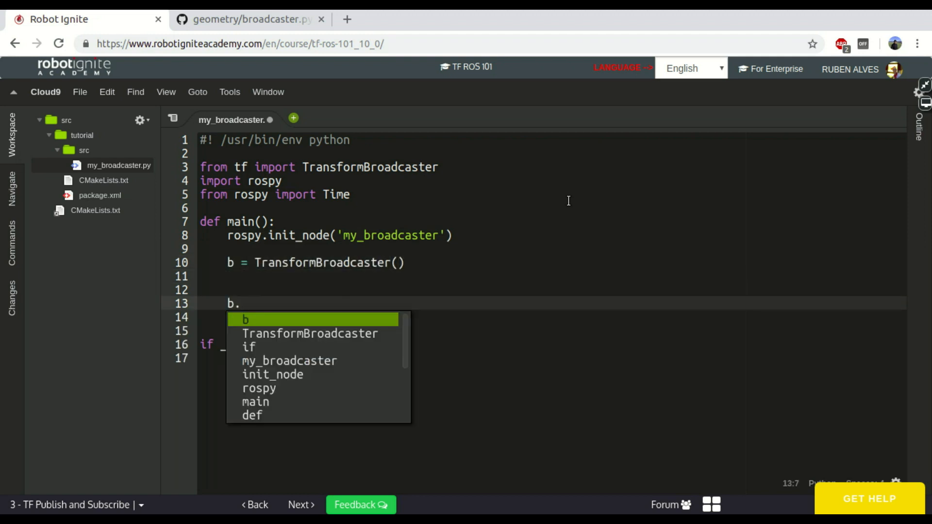
pyautogui.write('send')
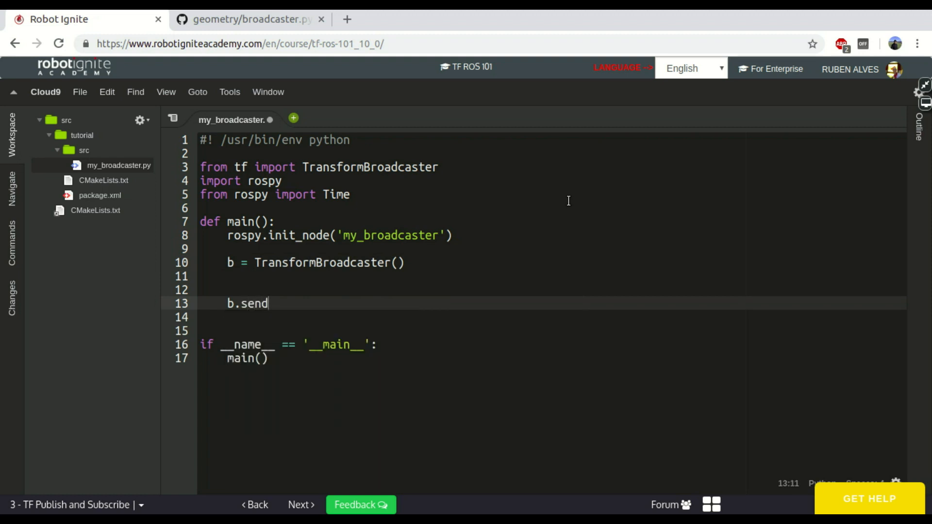
pyautogui.write('Transf')
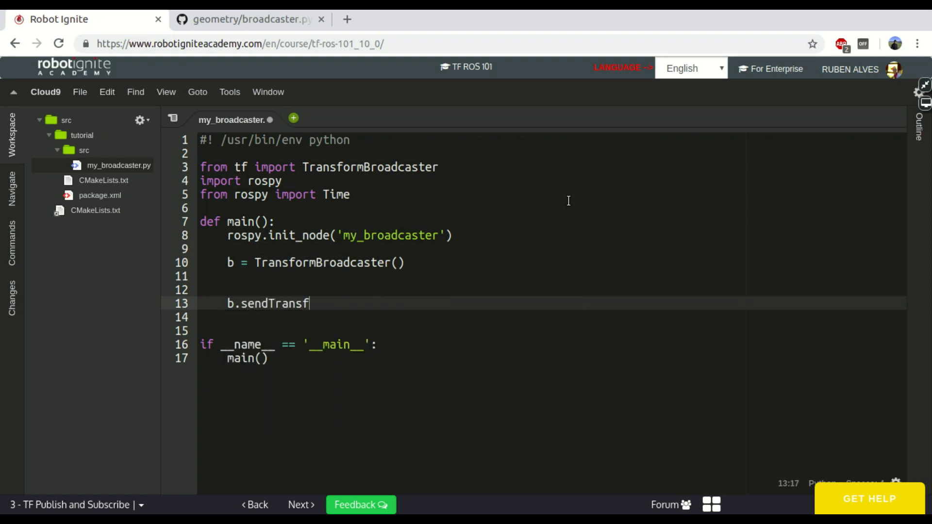
pyautogui.write('orm()')
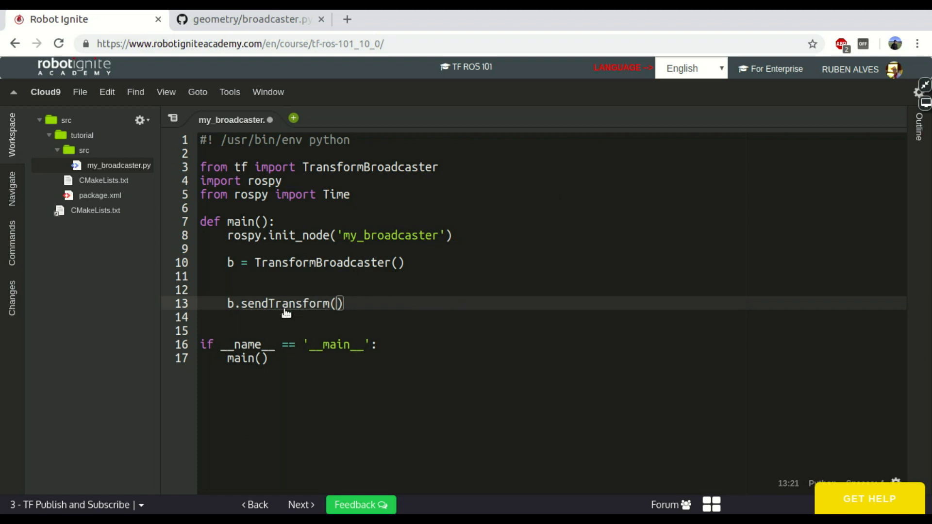
# Inspect sendTransform's parameter list in broadcaster.py, then return to my_broadcaster.py.
pyautogui.click(328, 119)
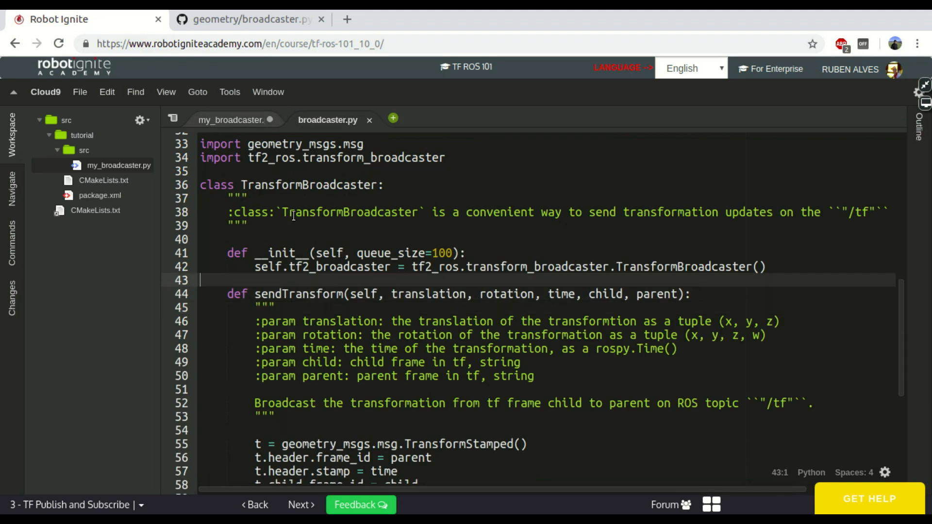
pyautogui.click(230, 120)
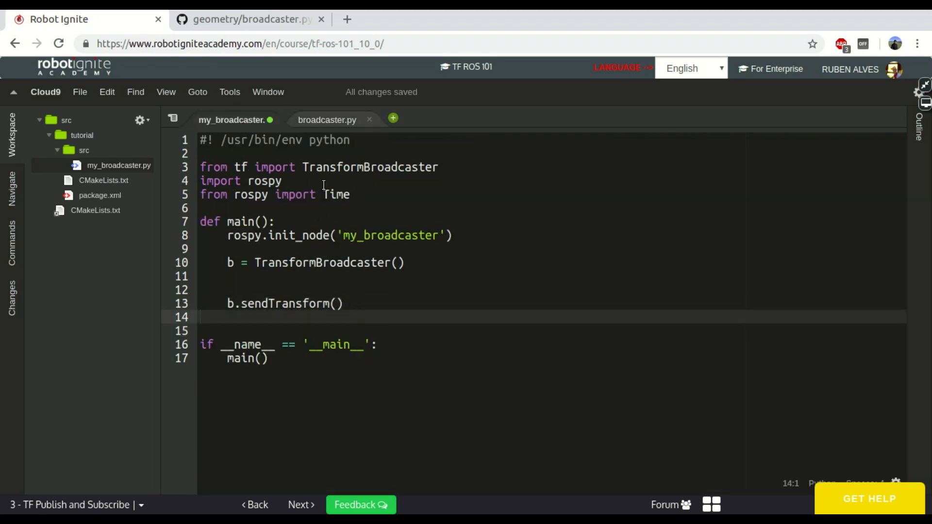
pyautogui.click(326, 120)
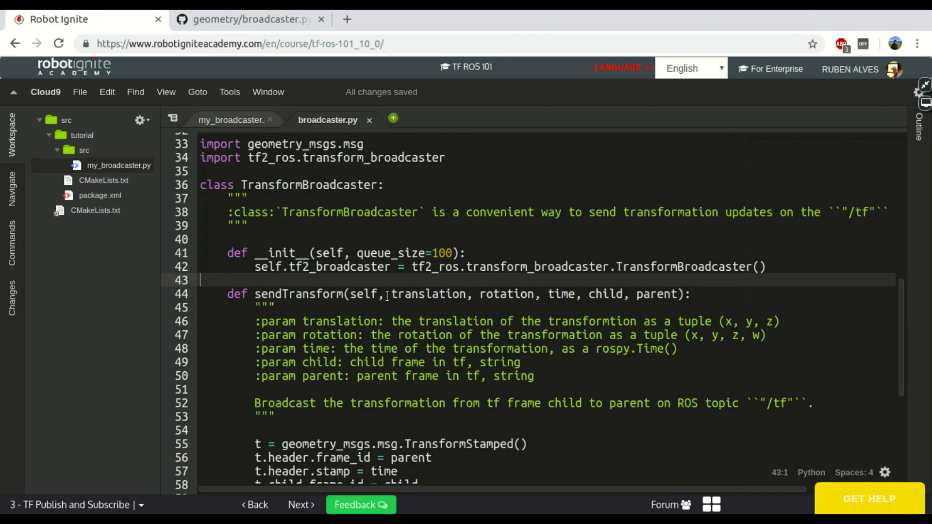
pyautogui.moveTo(387, 293); pyautogui.dragTo(675, 293)
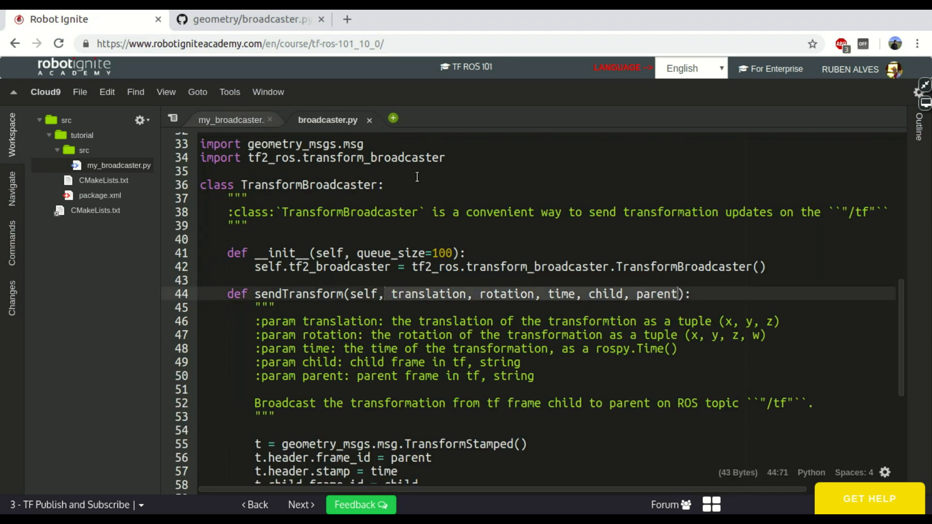
pyautogui.click(230, 120)
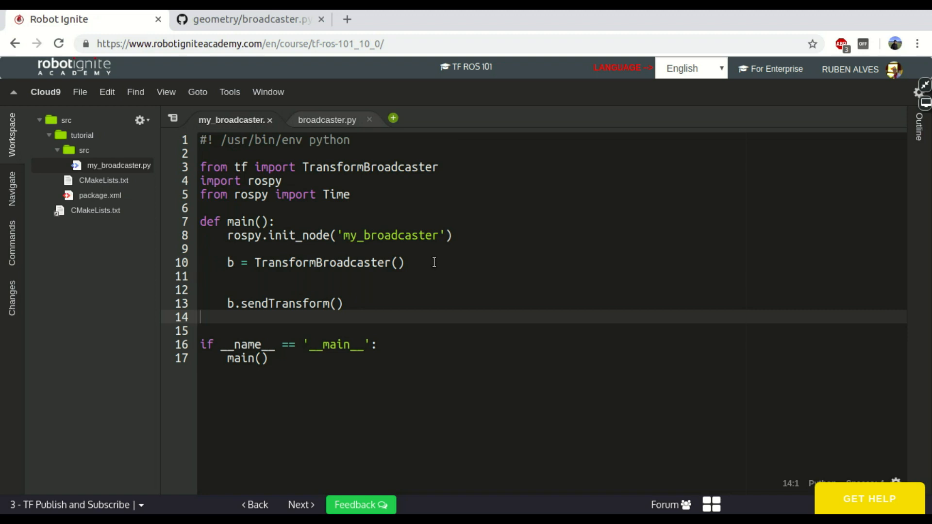
# Add the 'translation, rotation, time, child, parent' note and review the parameter descriptions.
pyautogui.write('translation, rotation, time, child, parent')
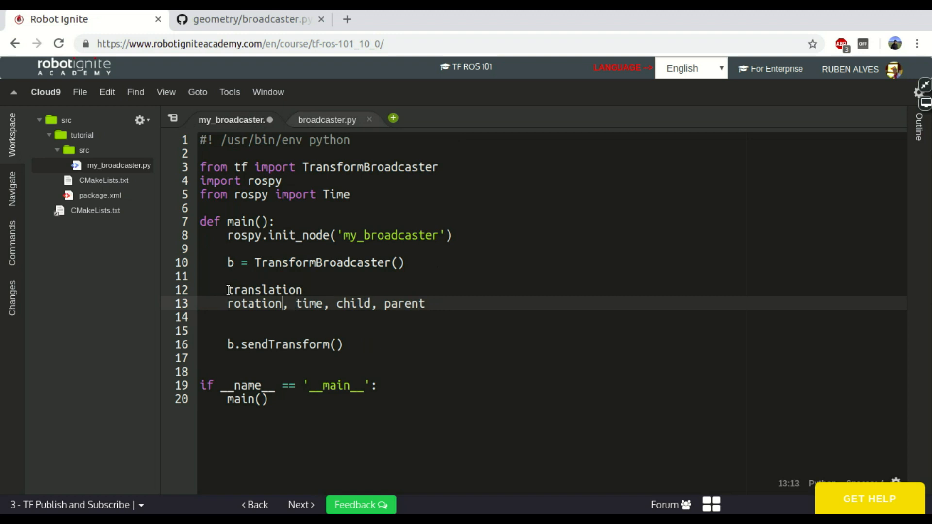
pyautogui.write("= ''")
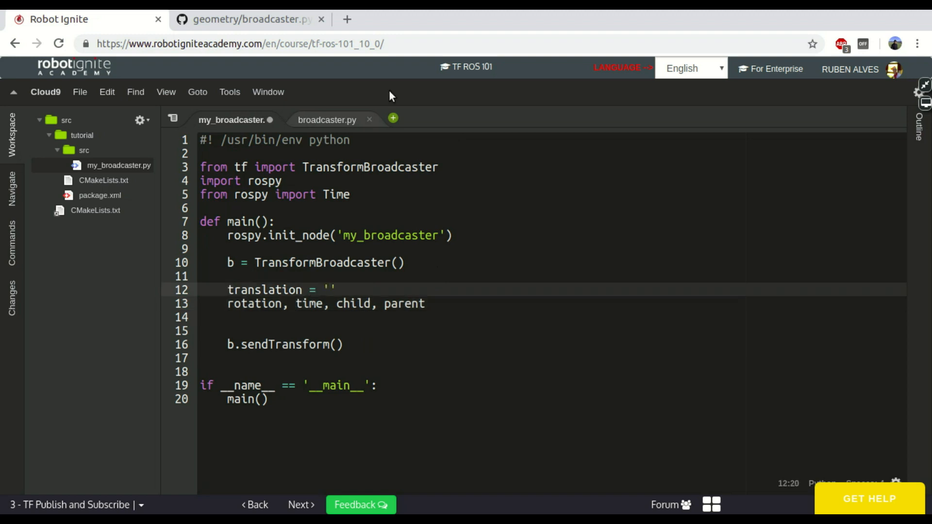
pyautogui.click(326, 119)
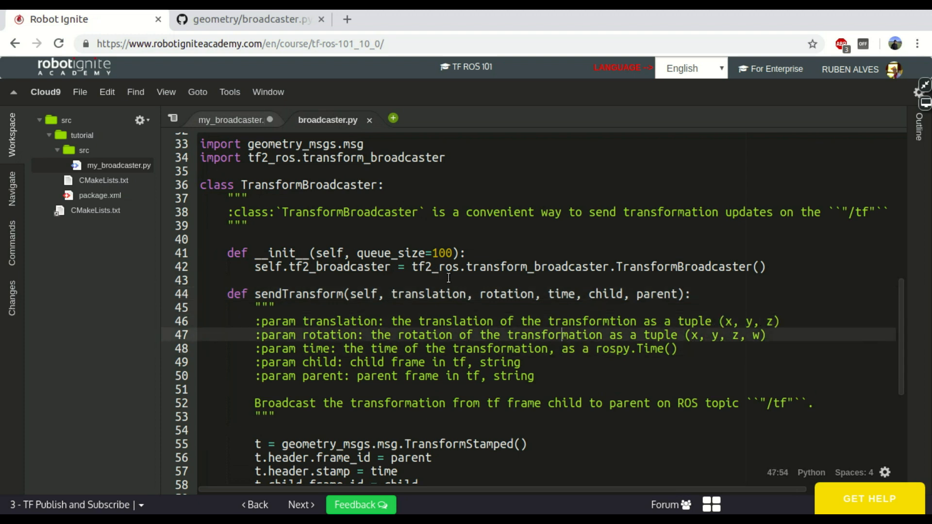
pyautogui.click(232, 119)
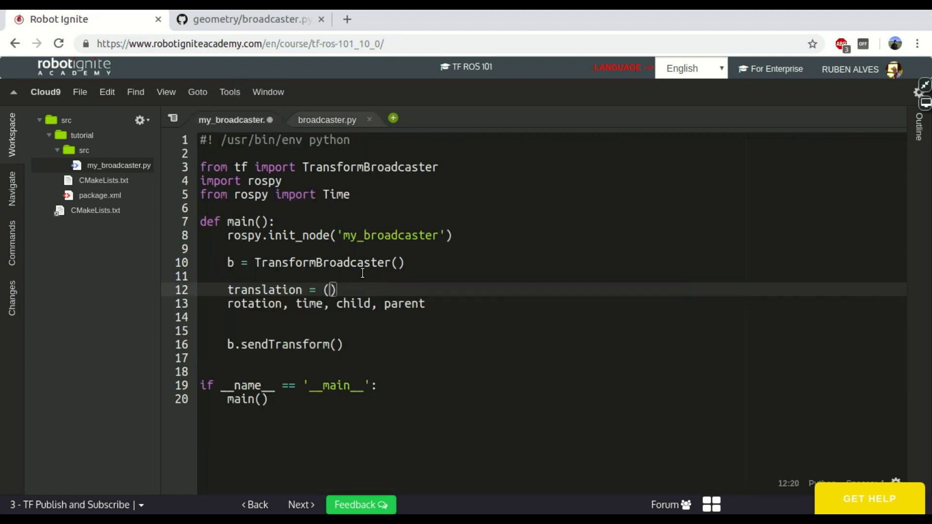
# Define translation (0.0, 0.0, 0.0) and rotation (0.0, 0.0, 0.0, 1.0) tuples.
pyautogui.write('0.0,')
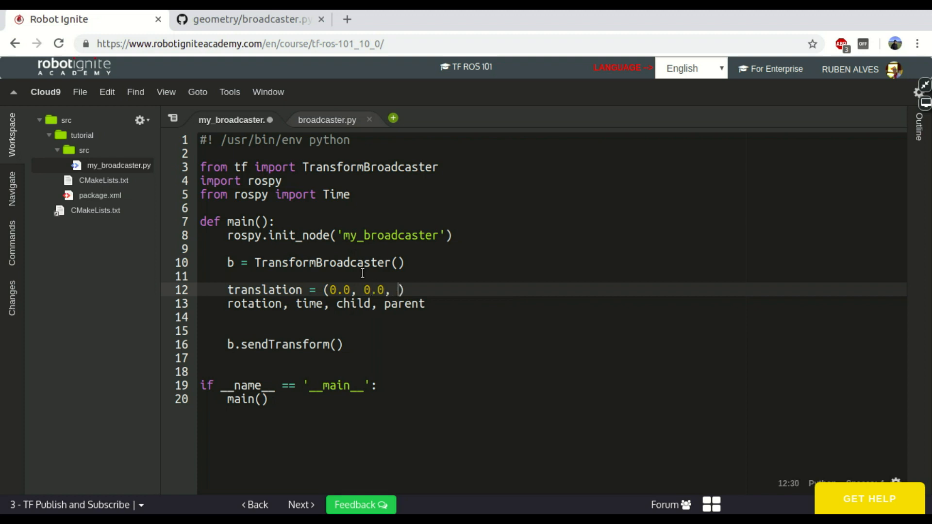
pyautogui.write('0.0')
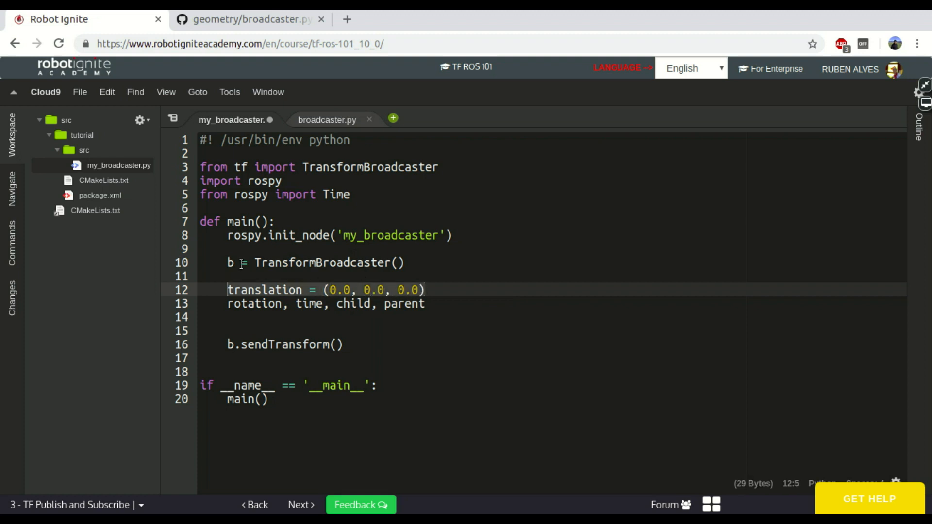
pyautogui.click(287, 304)
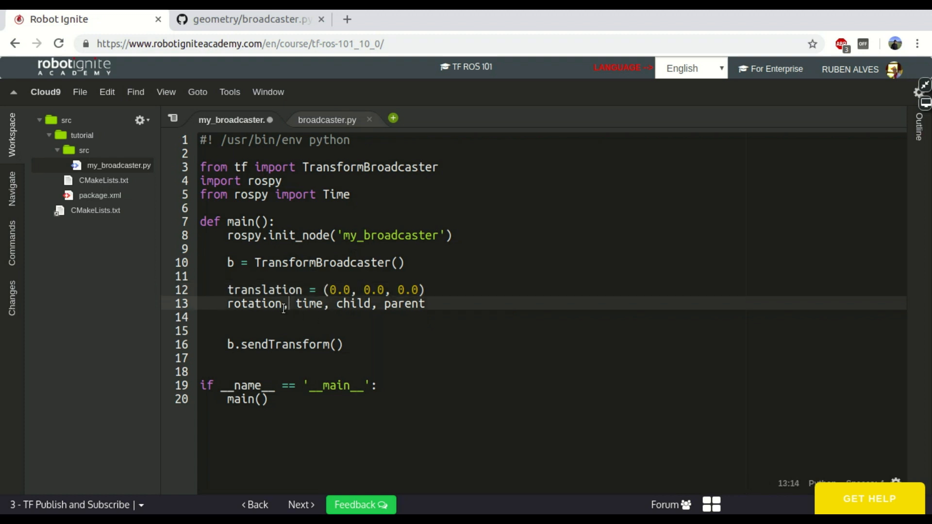
pyautogui.write('= (0.0, 0.0, 0.0),')
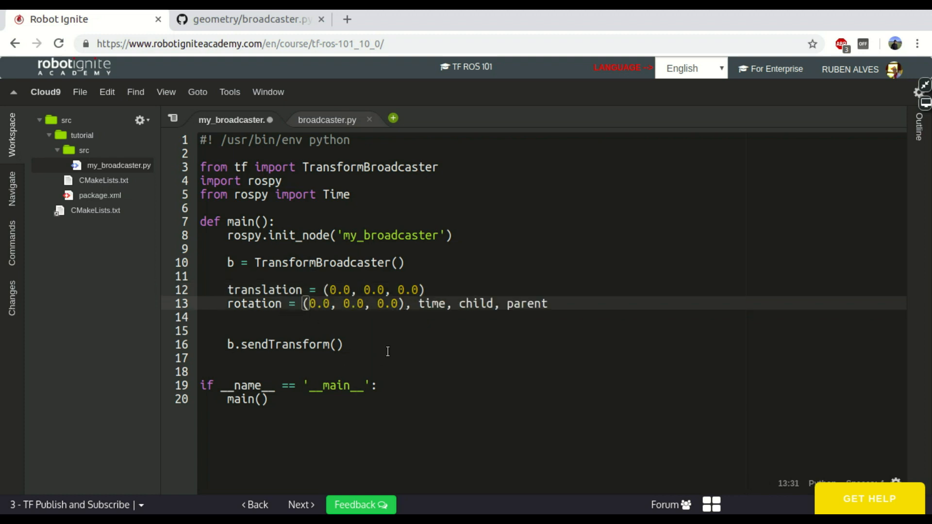
pyautogui.write(', 1.0)')
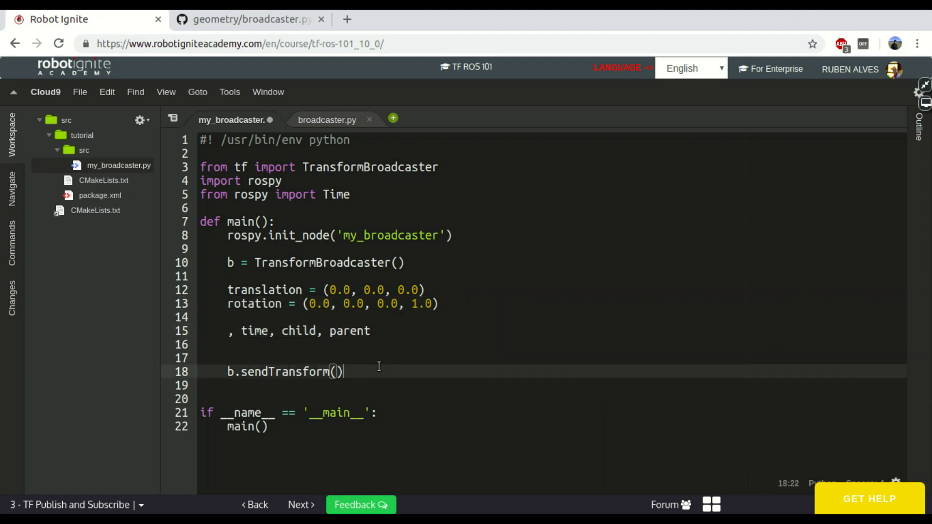
# Pass translation, rotation and Time.now() to sendTransform after checking its signature.
pyautogui.write('translation, rotation,')
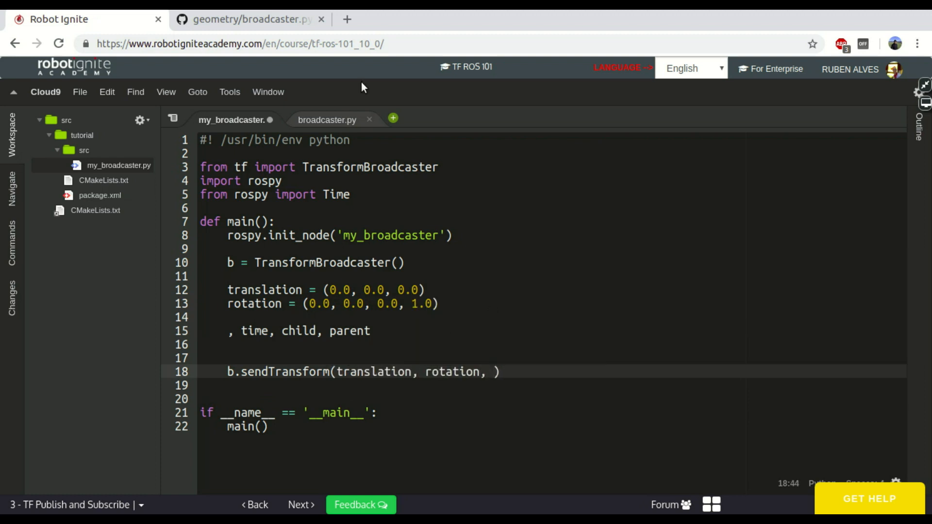
pyautogui.click(327, 119)
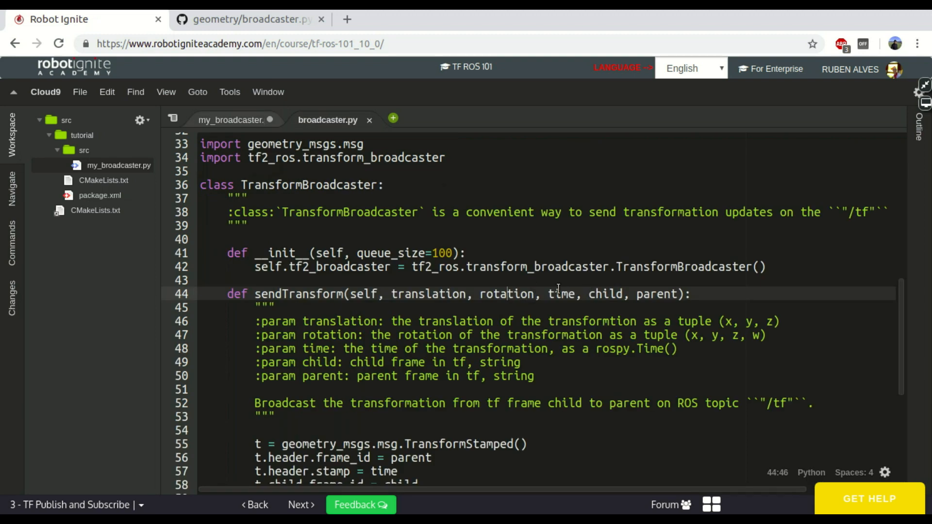
pyautogui.click(231, 119)
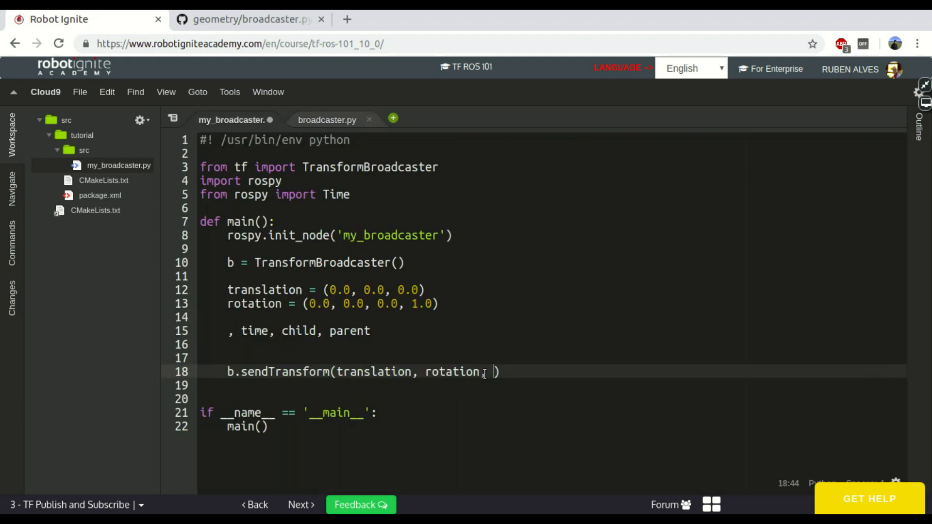
pyautogui.write('Time.now()')
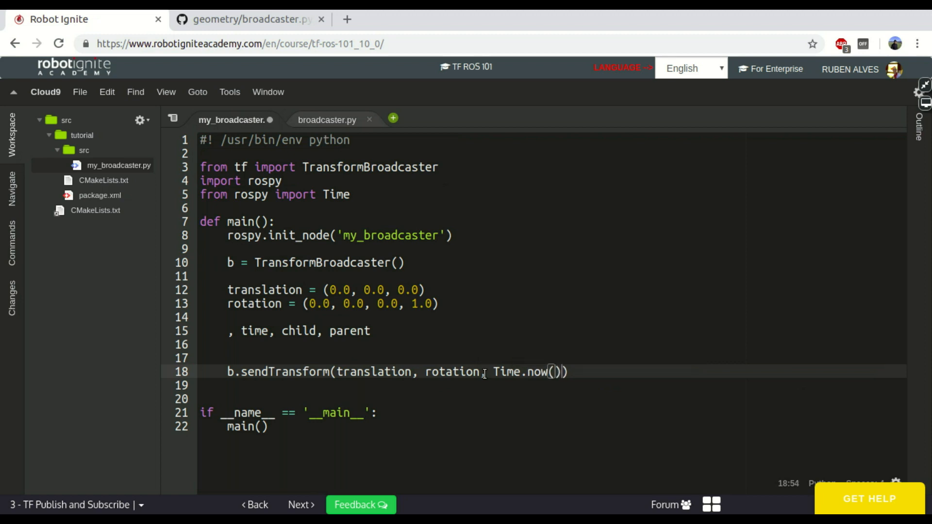
pyautogui.write(", ''")
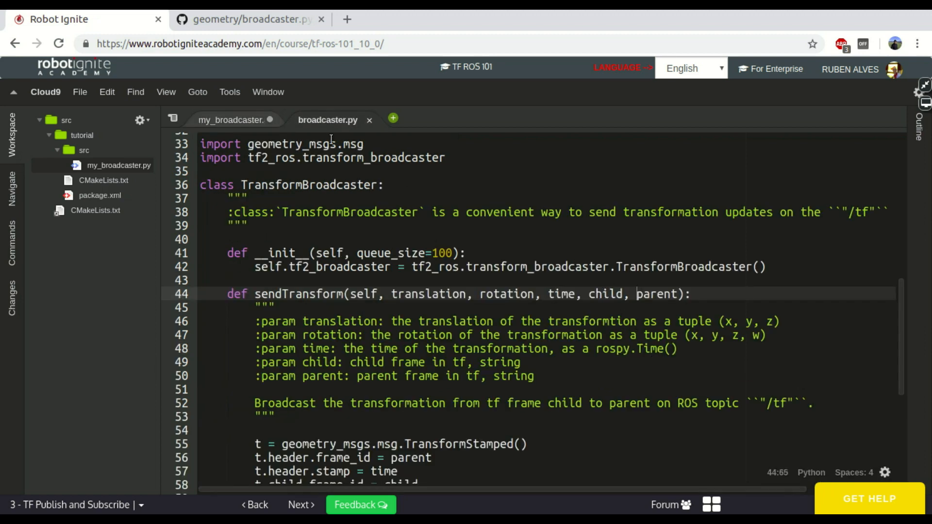
# Add child frame 'ignite_robot' and parent frame '/world' as the final arguments.
pyautogui.click(232, 119)
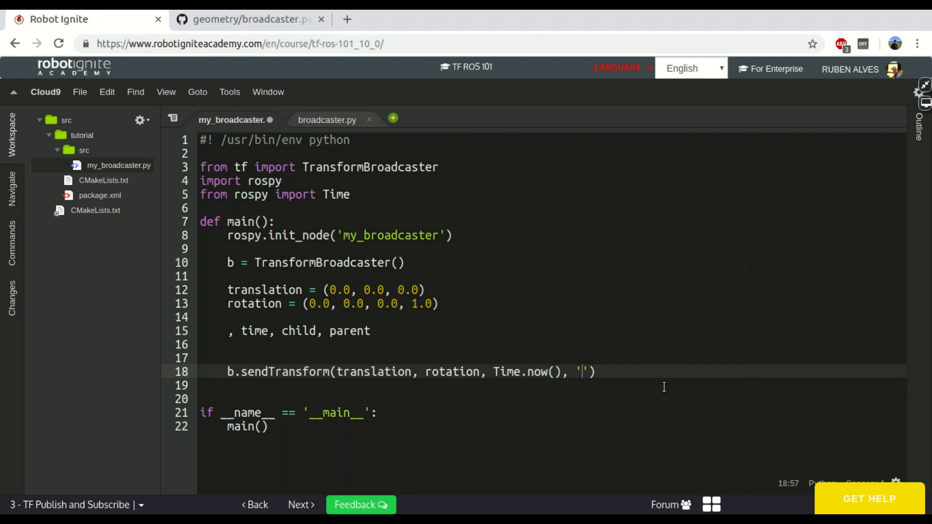
pyautogui.write('ignite_ro')
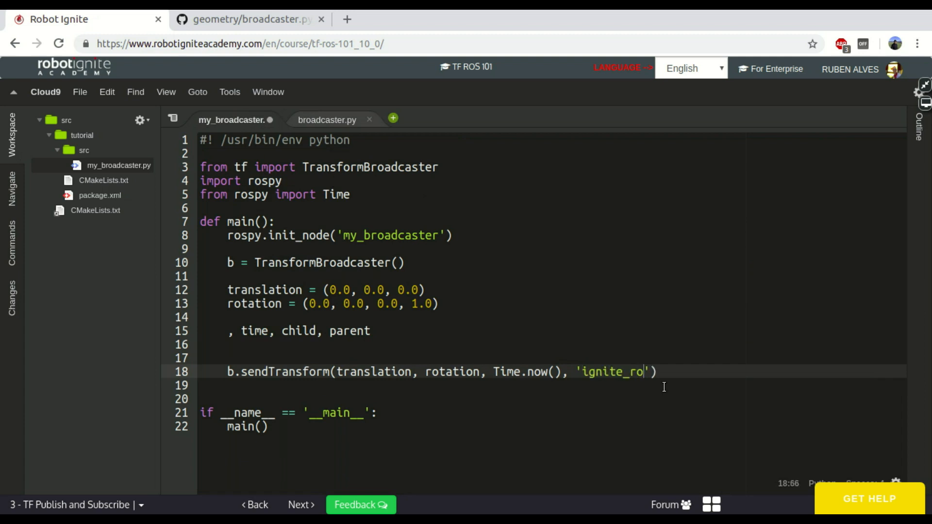
pyautogui.write("bot',")
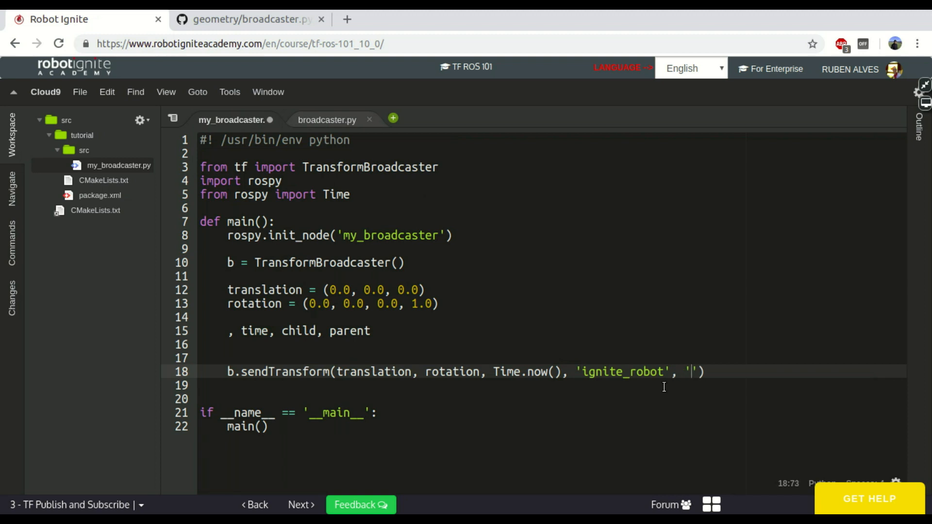
pyautogui.write('/')
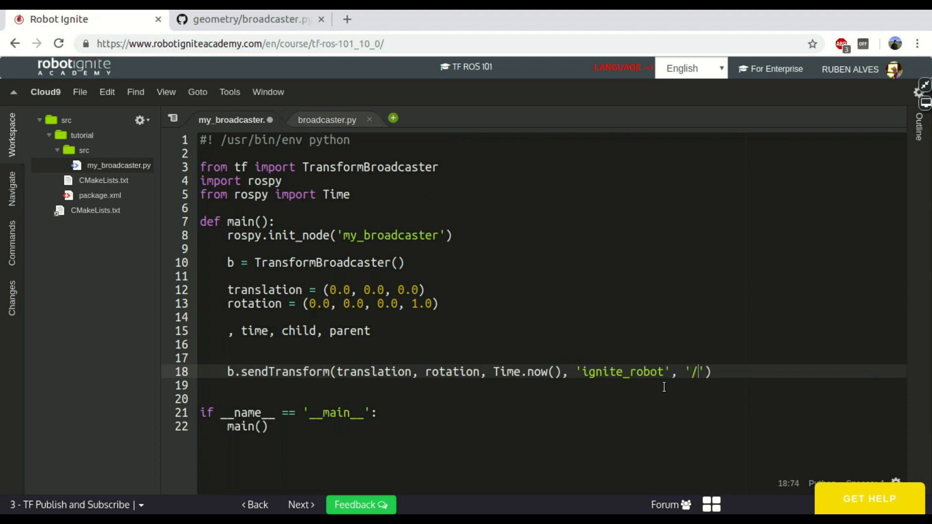
pyautogui.write('wor')
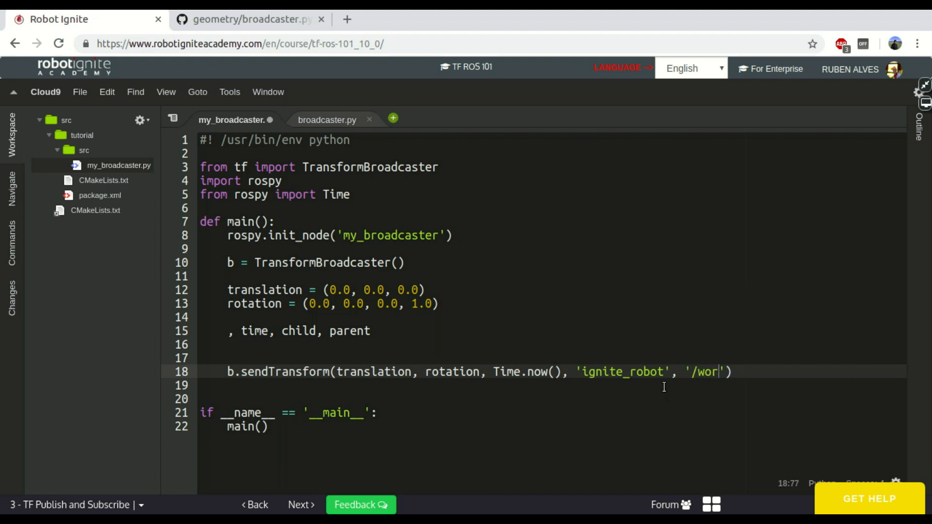
pyautogui.write('ld')
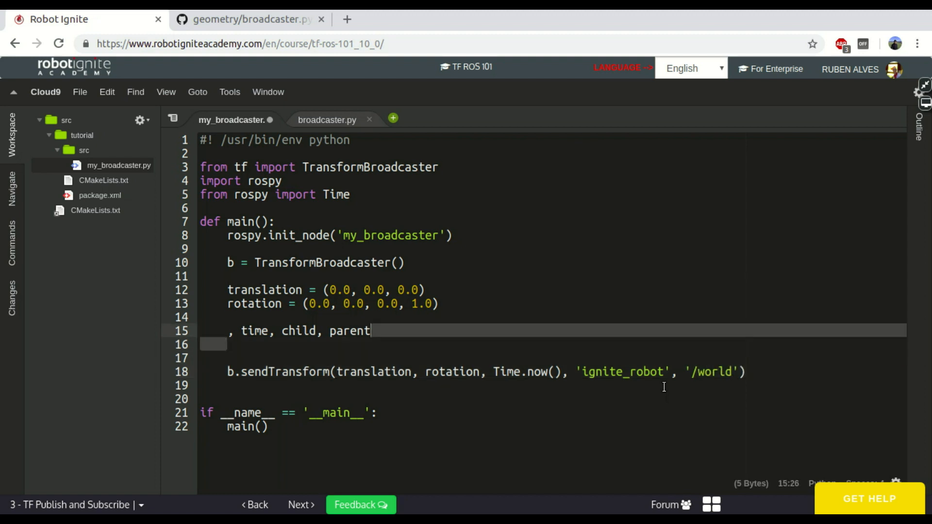
# Remove the note line and wrap the broadcast in a while not rospy.is_shutdown() loop.
pyautogui.click(368, 330)
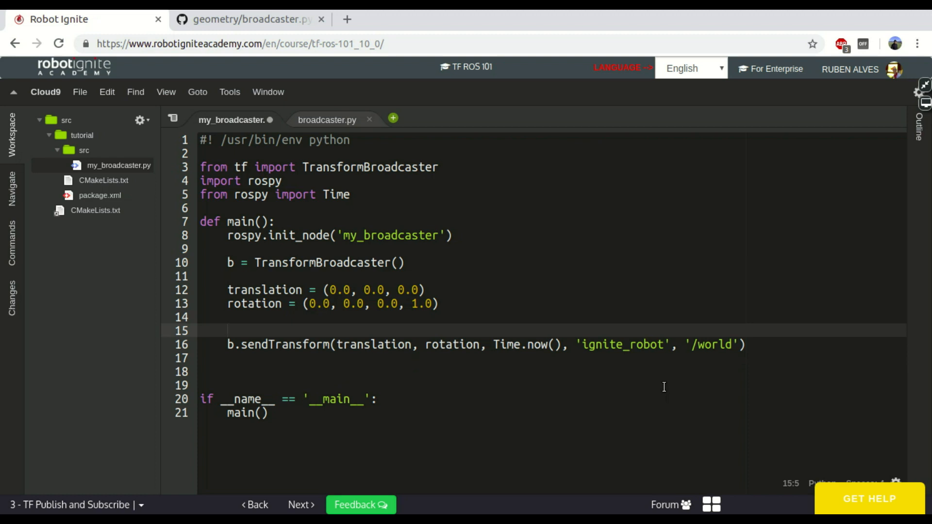
pyautogui.write('while')
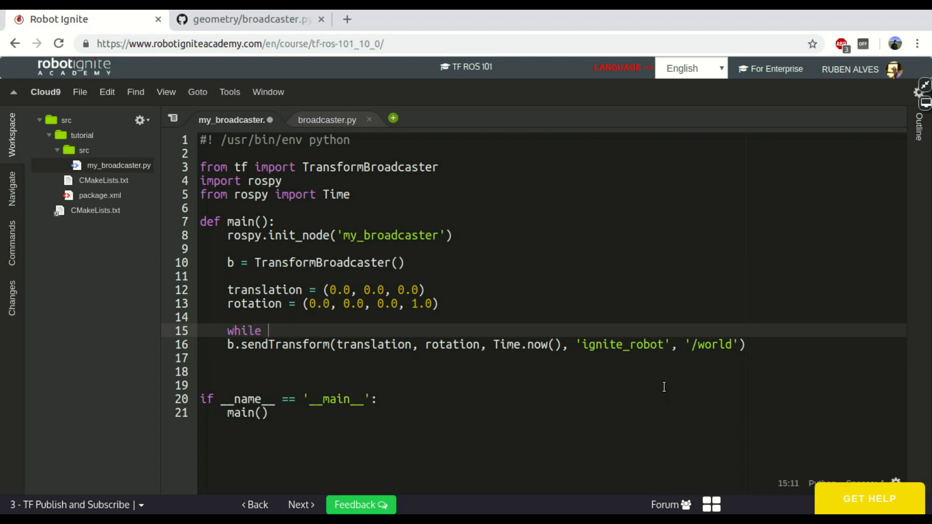
pyautogui.write('not rospy.is_shutdown():')
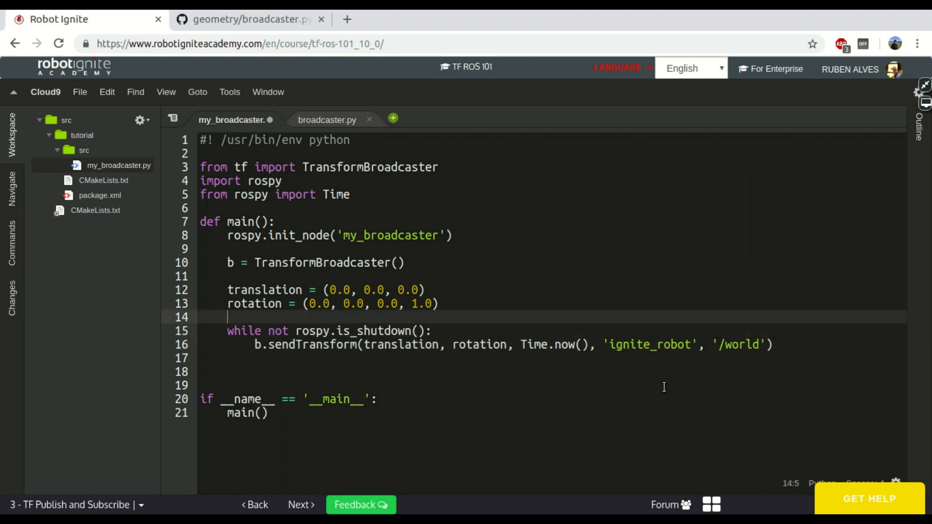
# Throttle the loop to 5 Hz with rate = rospy.Rate(5) and rate.sleep().
pyautogui.write('rate = rospy')
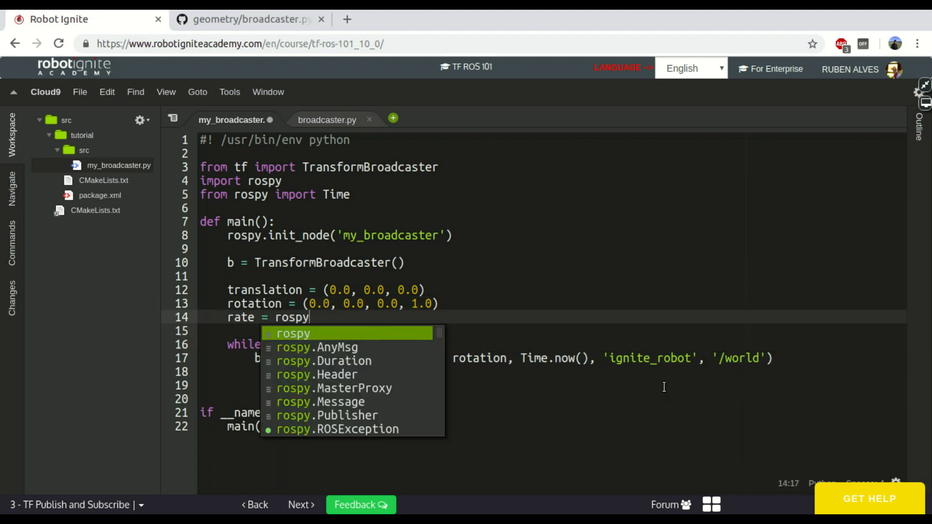
pyautogui.write('.Rate()')
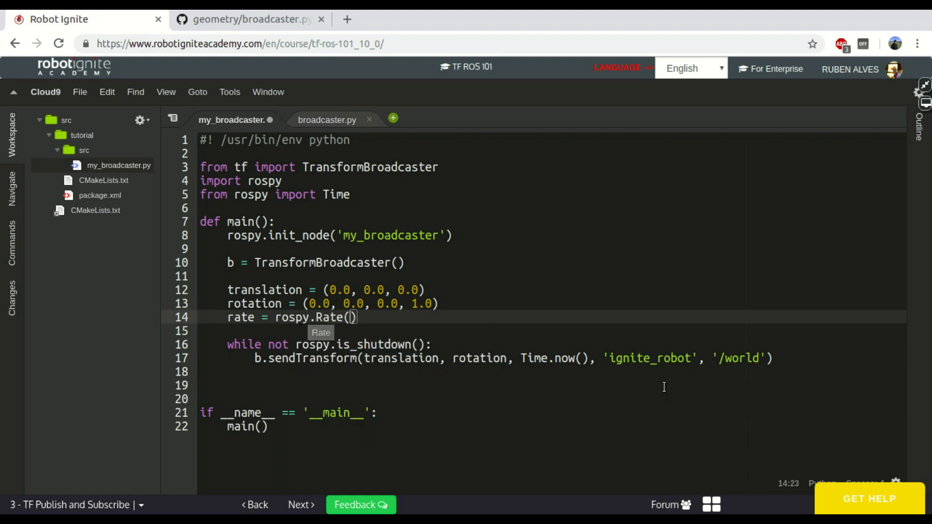
pyautogui.write('5')
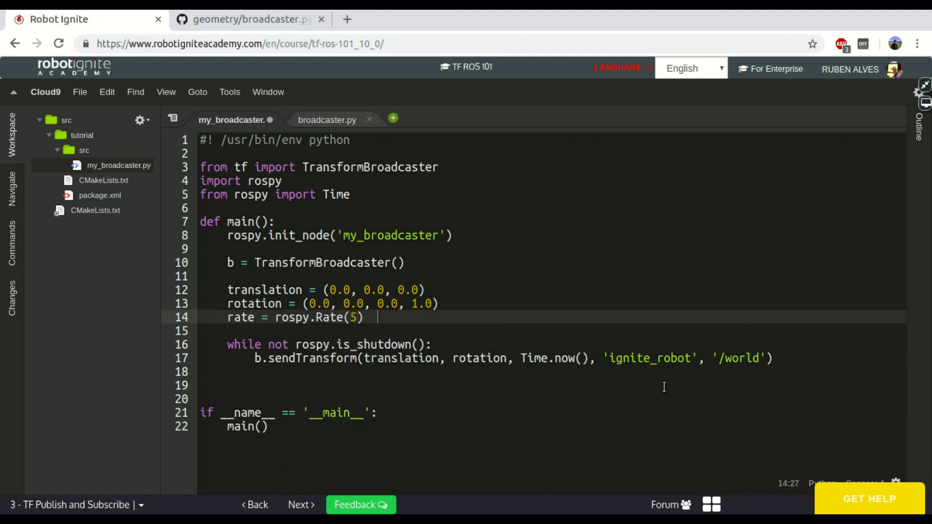
pyautogui.write('# 5hz')
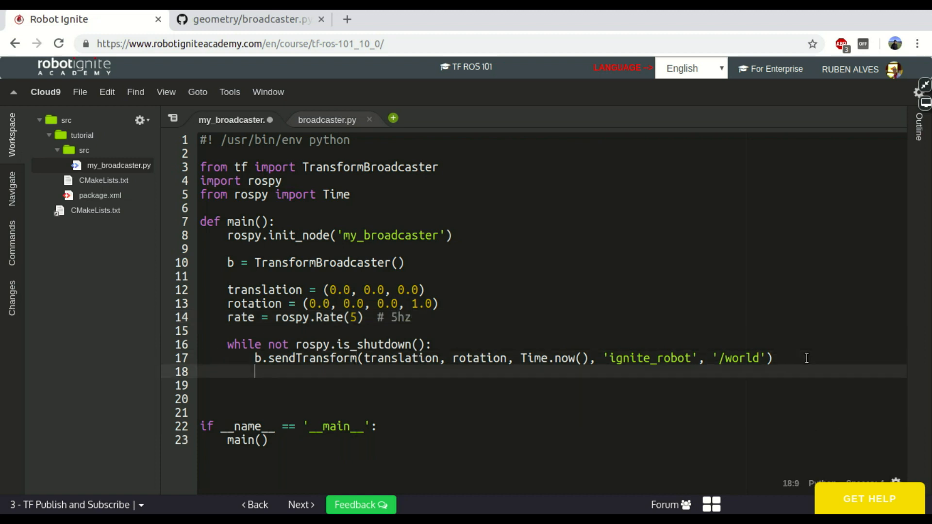
pyautogui.write('rate.sleep()')
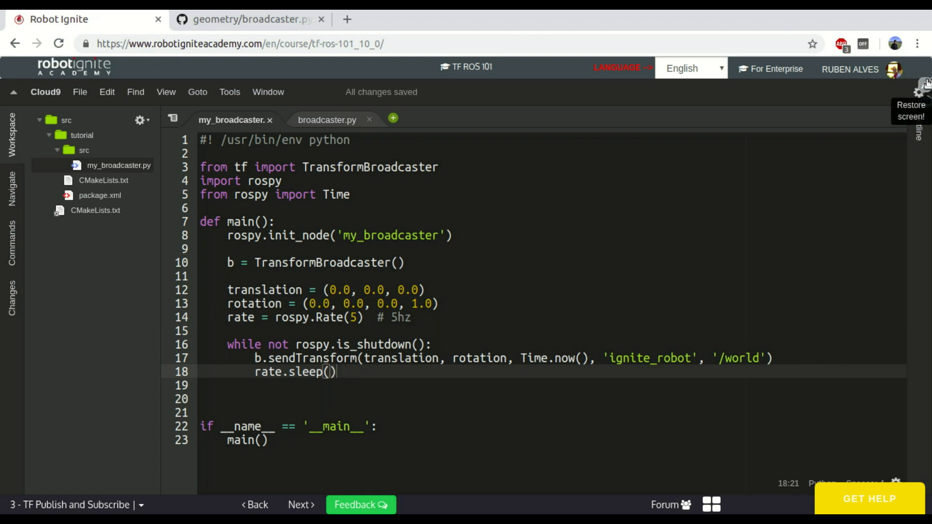
pyautogui.click(925, 92)
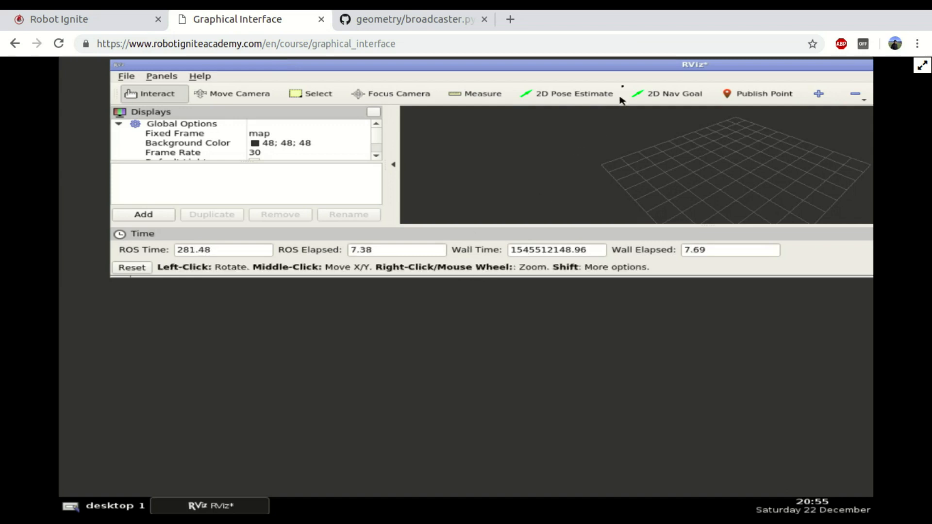
pyautogui.moveTo(648, 129)
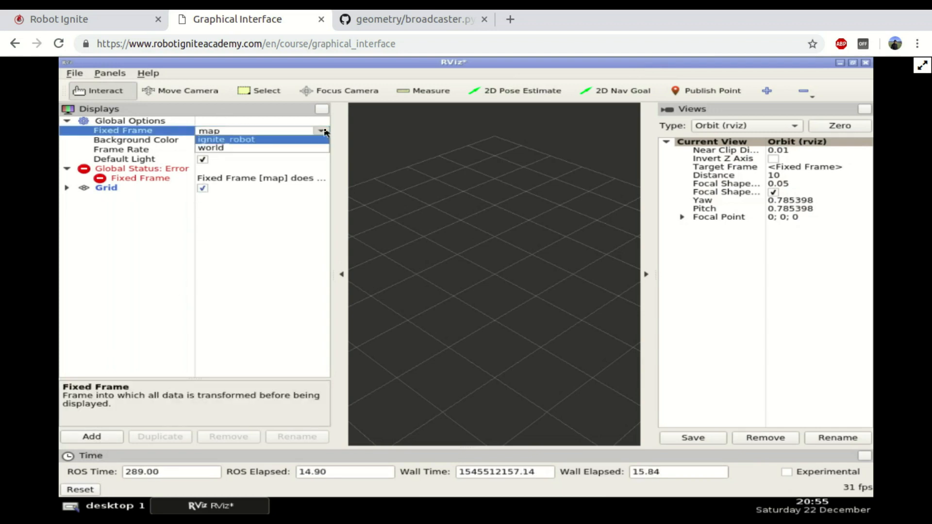
# Set RViz's fixed frame to world and add a TF display.
pyautogui.click(212, 147)
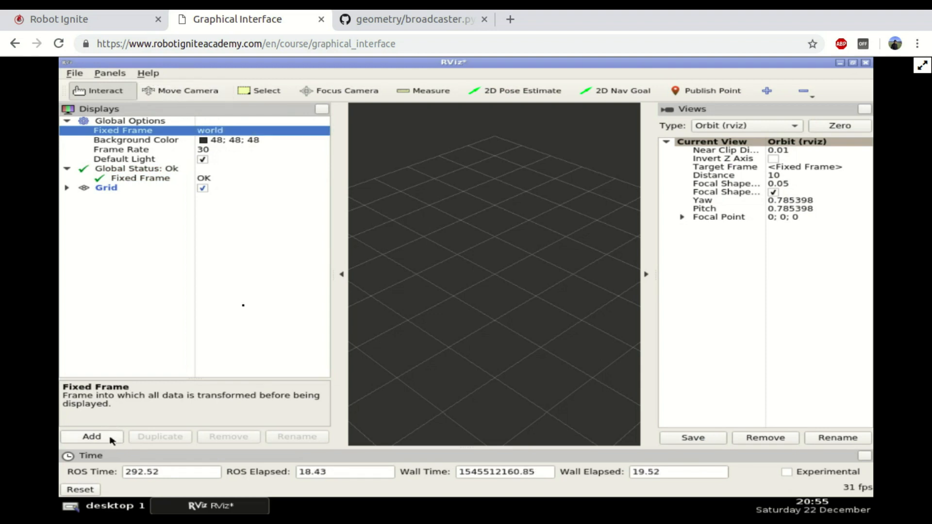
pyautogui.click(91, 436)
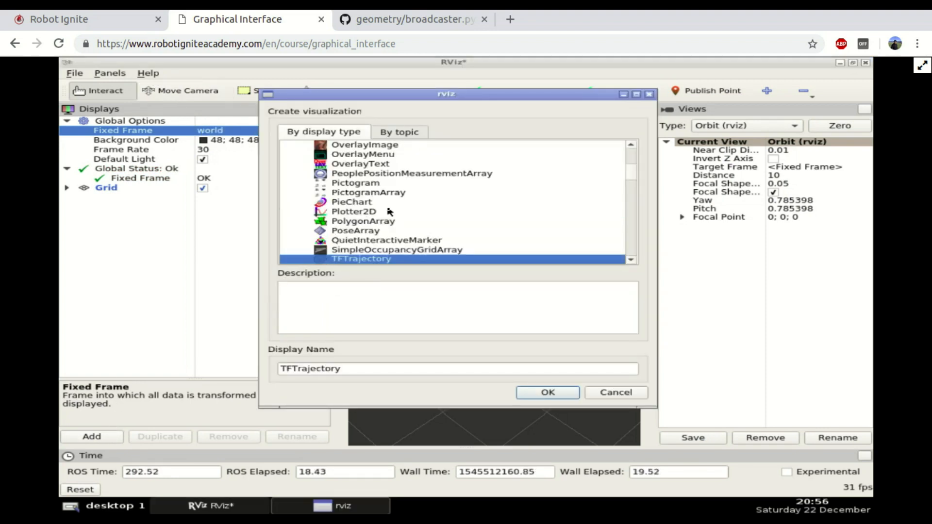
pyautogui.click(341, 249)
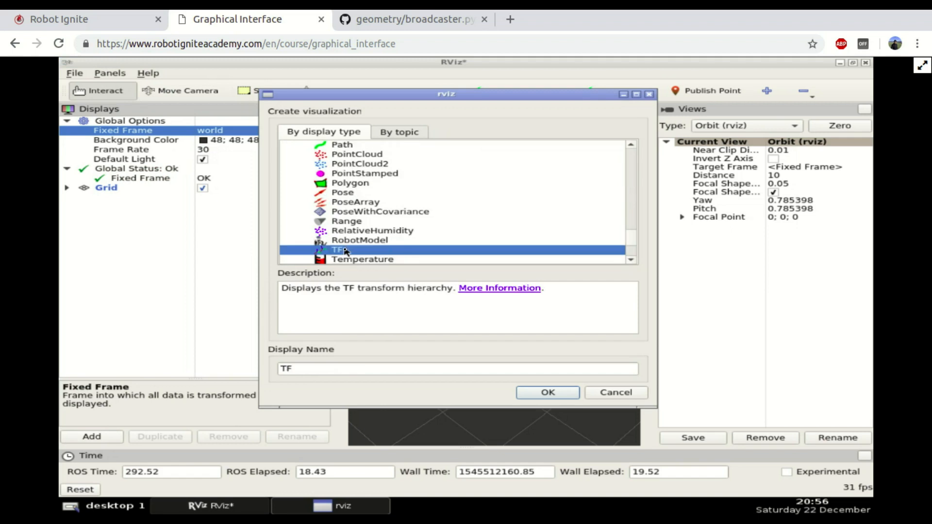
pyautogui.click(546, 392)
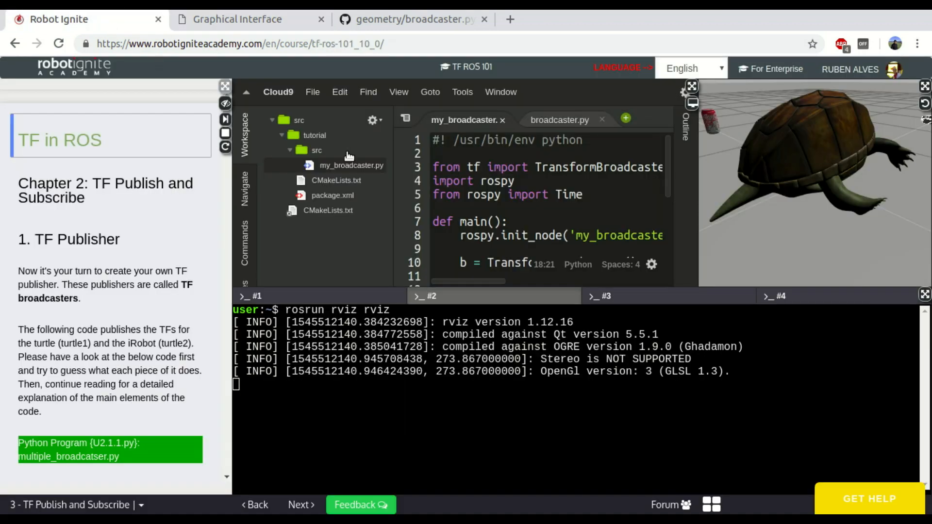
pyautogui.moveTo(691, 88)
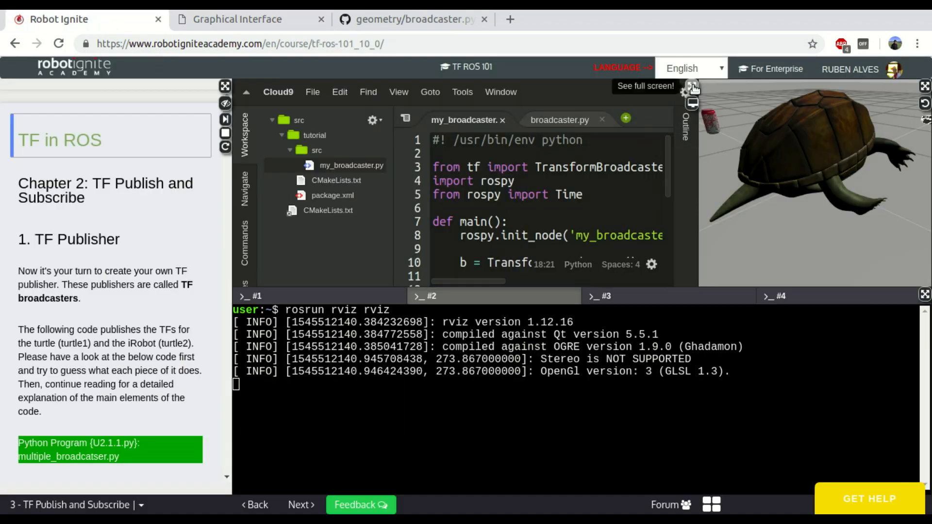
# Maximize the Cloud9 editor showing my_broadcaster.py to full screen.
pyautogui.click(692, 87)
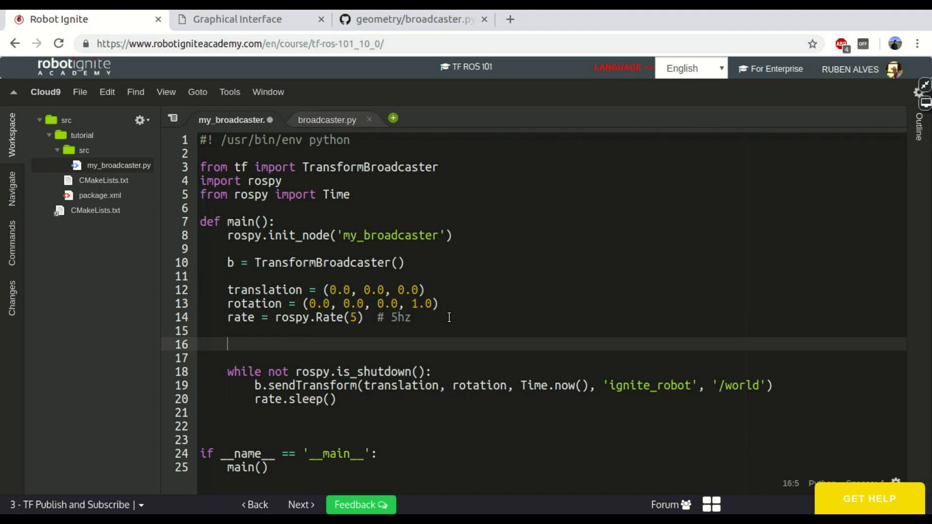
# Initialize x, y = 0.0, 0.0 and add a reset to 0 once x reaches 2.
pyautogui.write('x, y =')
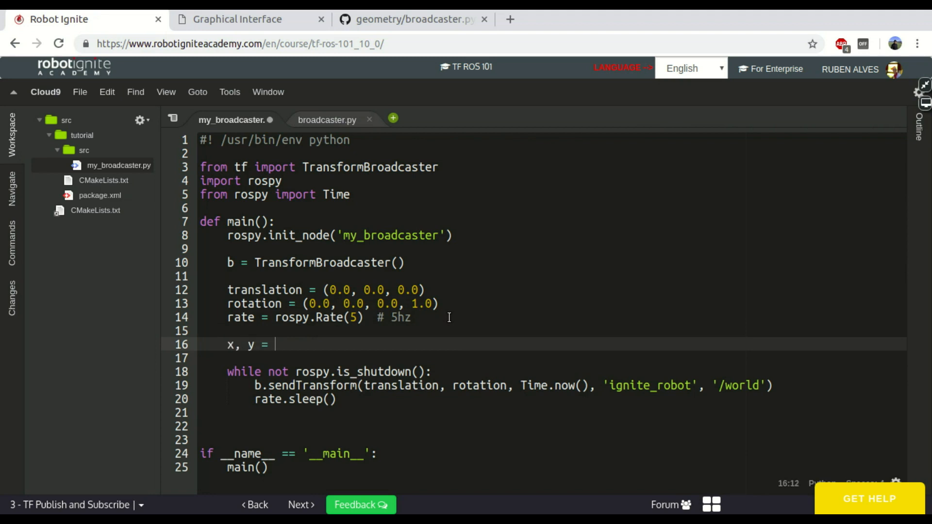
pyautogui.write('0.0, 0.')
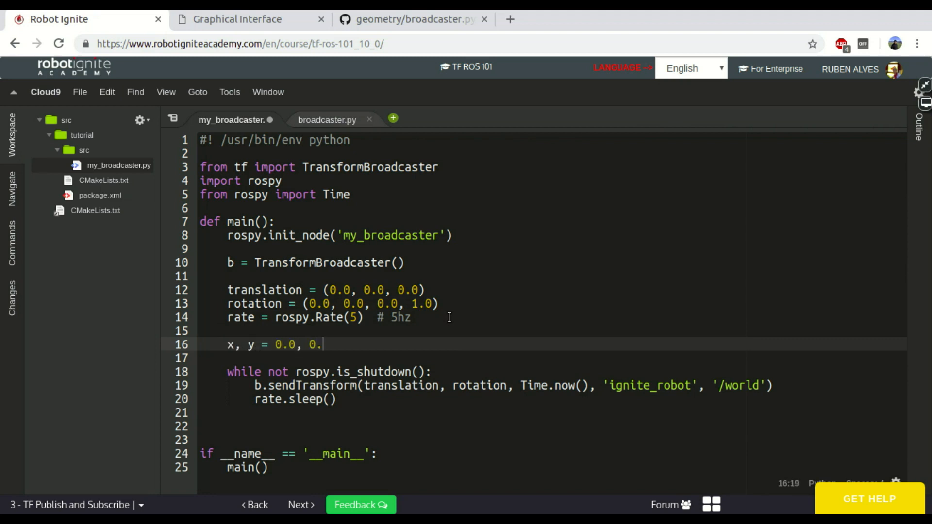
pyautogui.write('0')
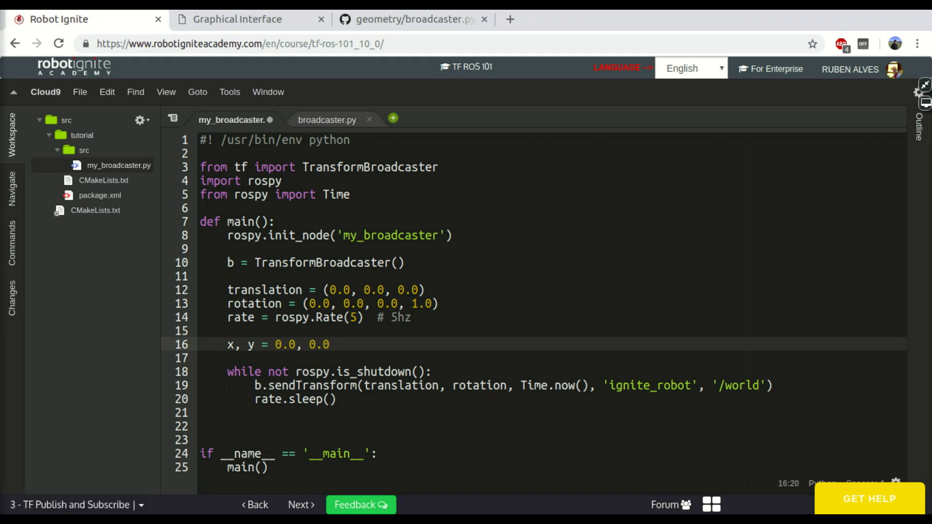
pyautogui.press('Return')
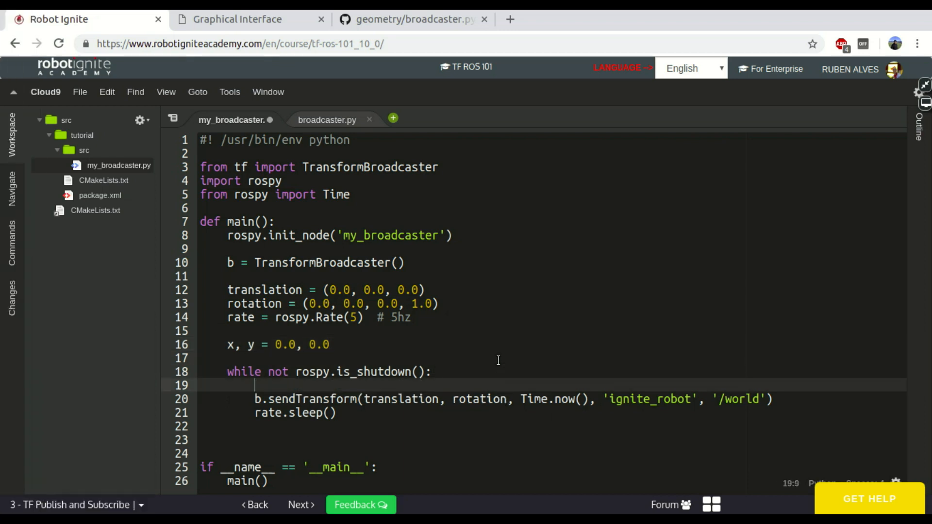
pyautogui.write('if x <')
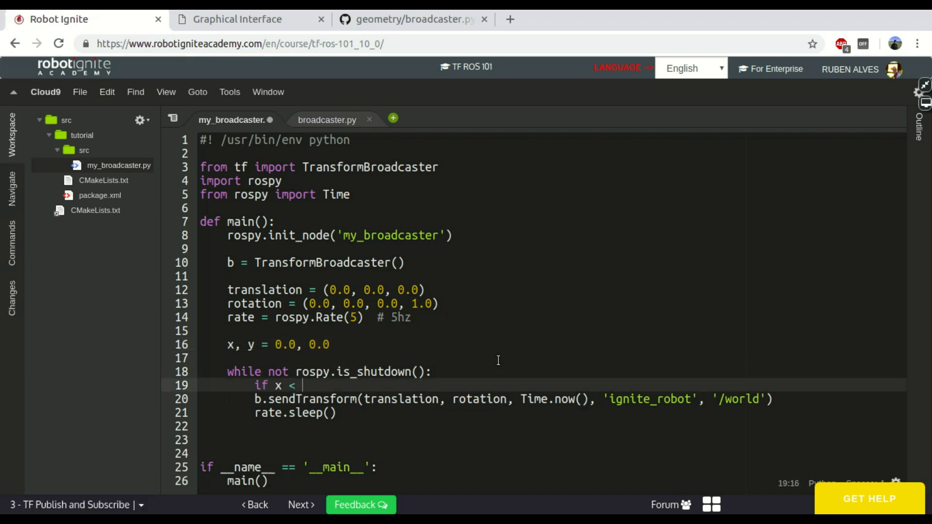
pyautogui.write('2')
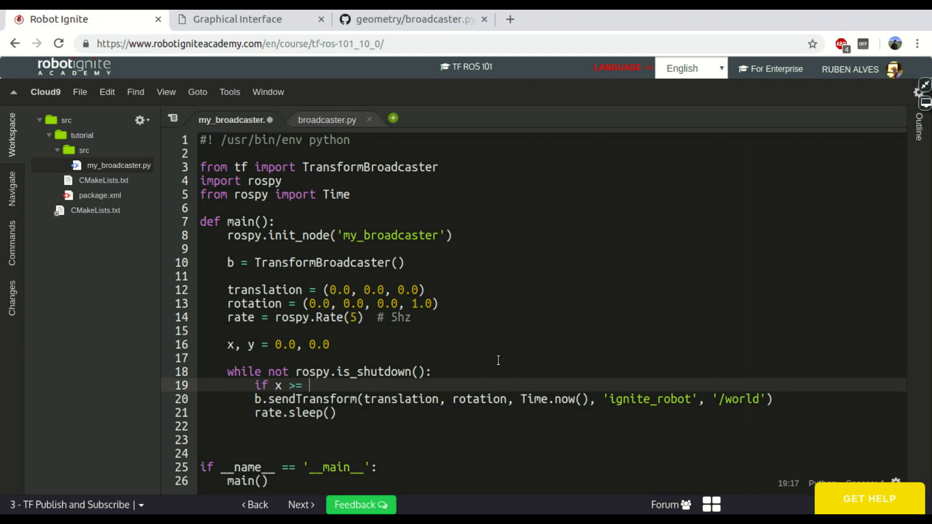
pyautogui.write('2:')
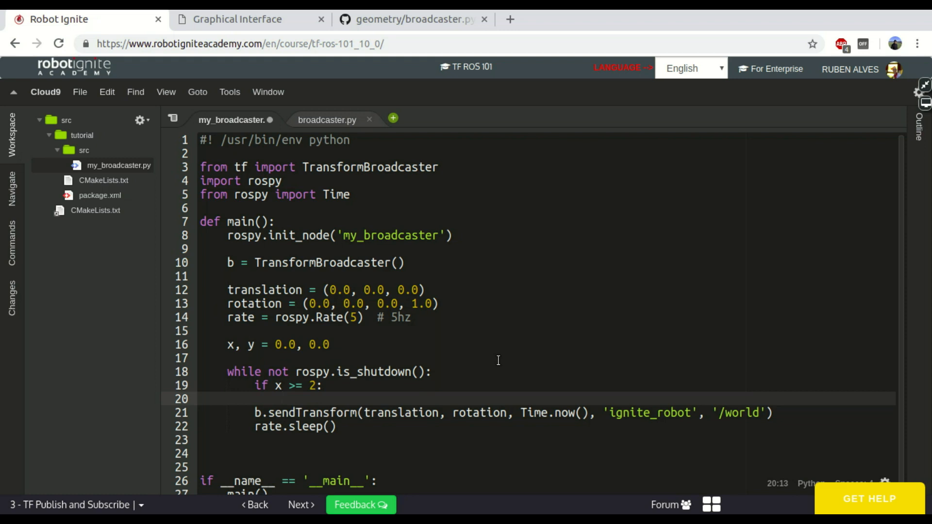
pyautogui.write('w, y =')
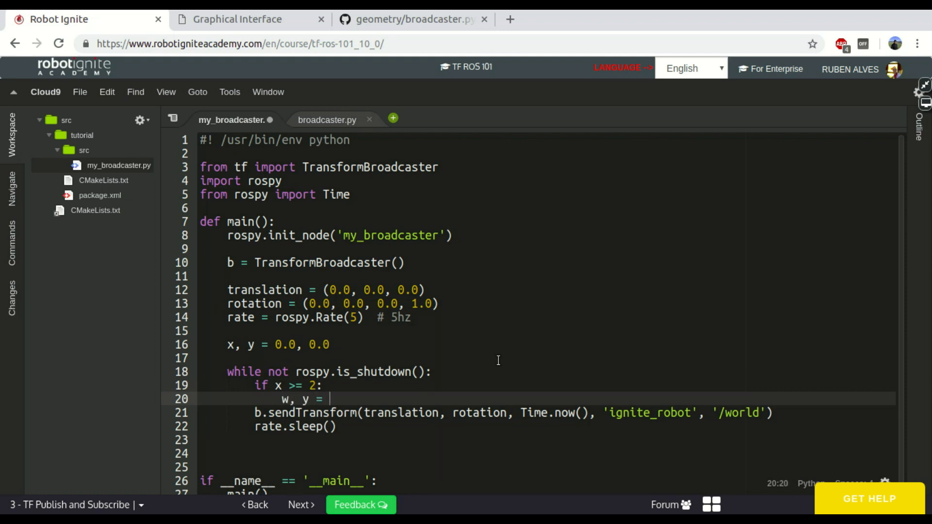
pyautogui.write('0.0, 0.0')
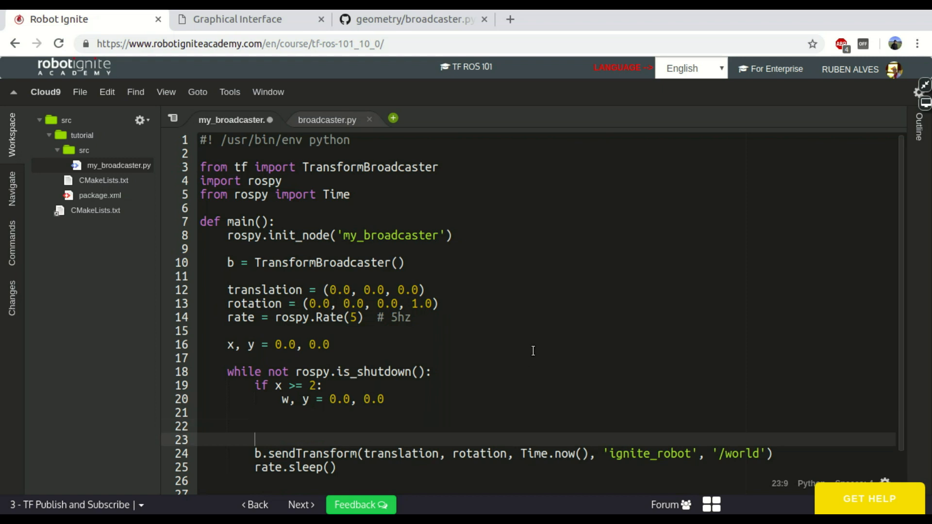
# Increment x and y by 0.1 on each loop iteration.
pyautogui.scroll(-3)
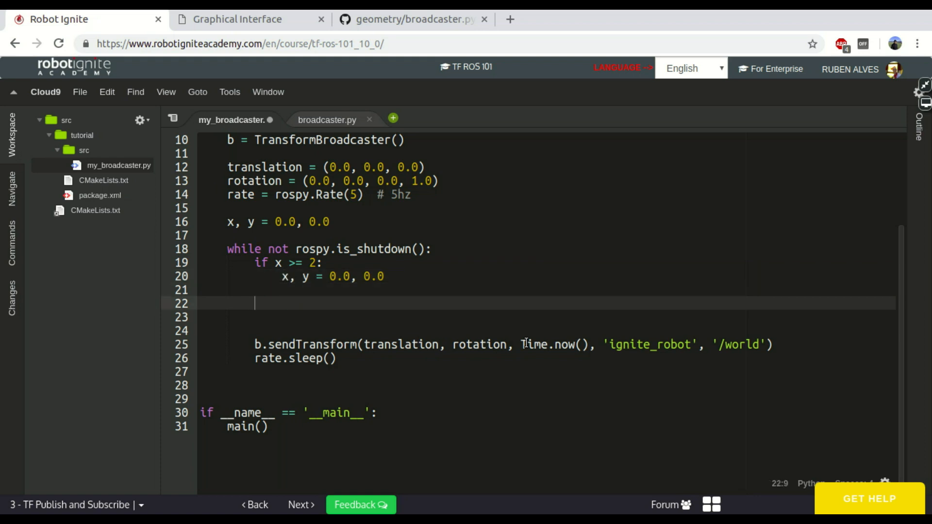
pyautogui.write('x +=')
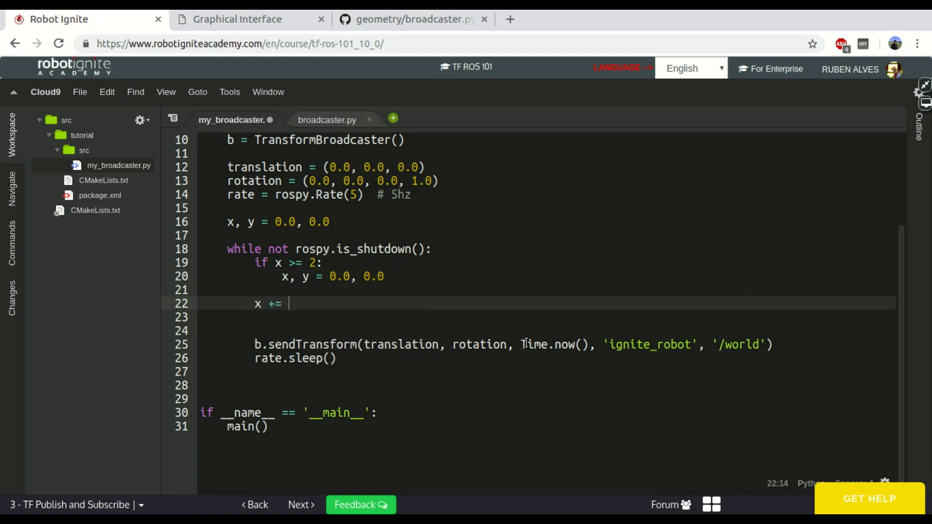
pyautogui.write('0.1')
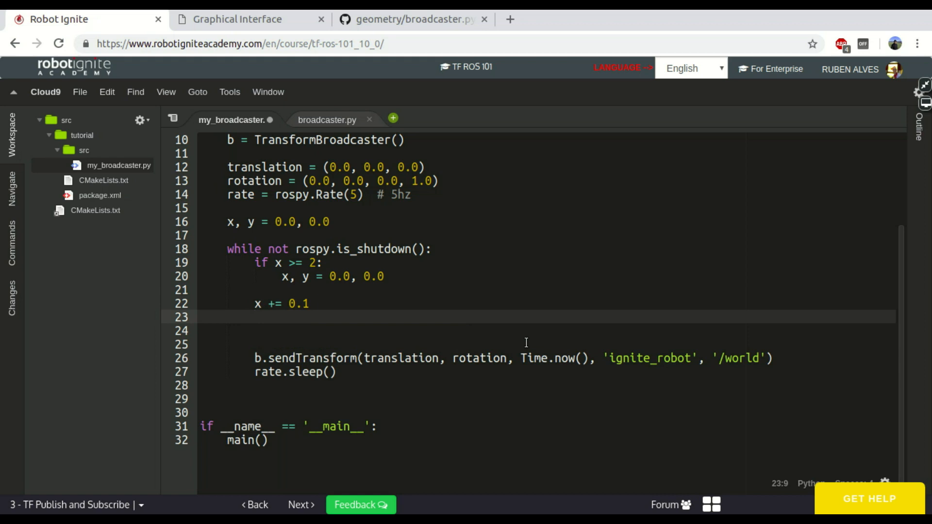
pyautogui.write('y +=')
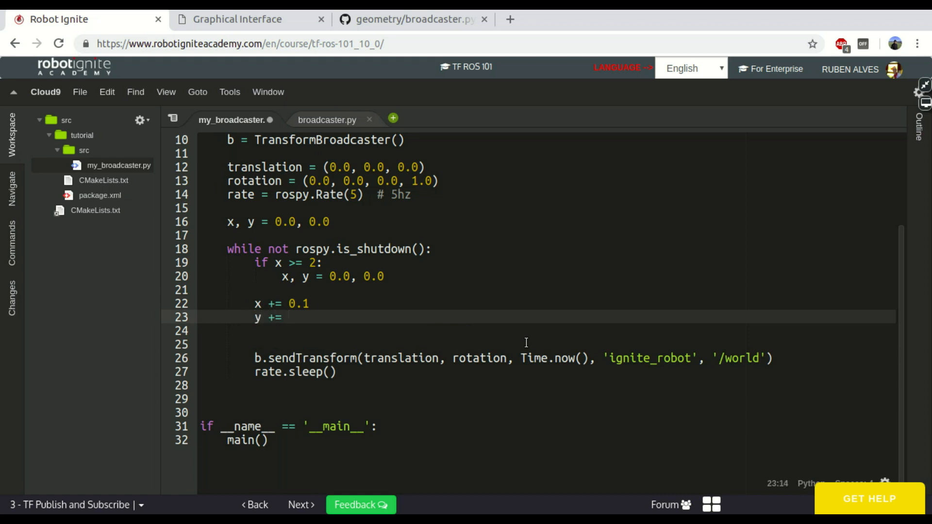
pyautogui.write('0.1')
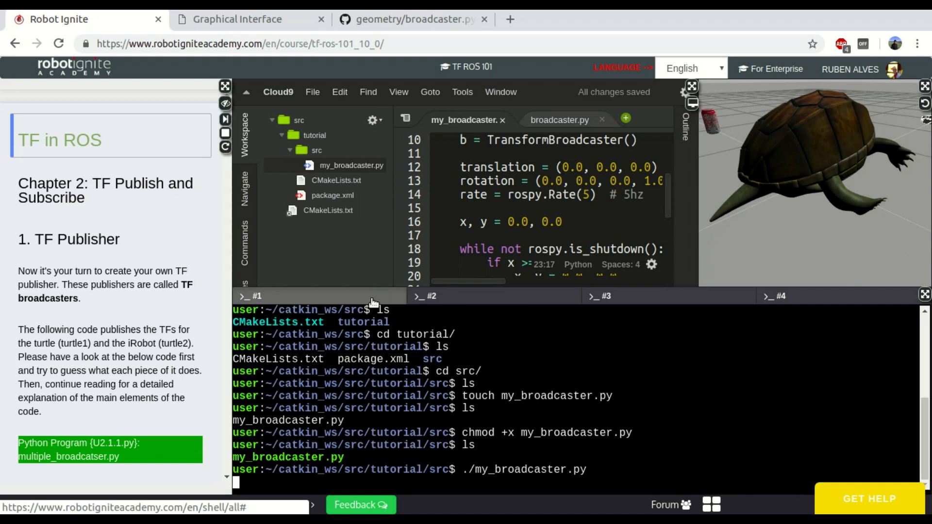
# Stop the running broadcaster with Ctrl+C and re-expand the code editor.
pyautogui.press('ctrl+c')
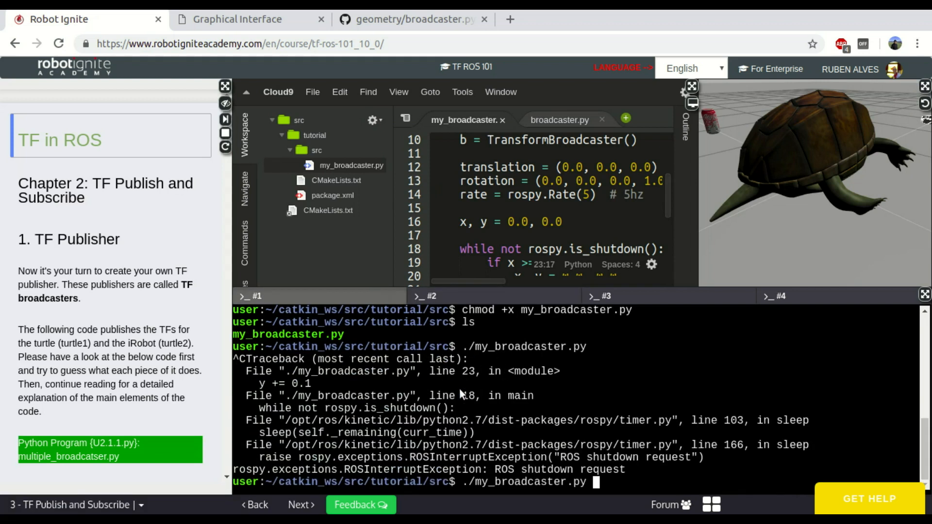
pyautogui.click(236, 19)
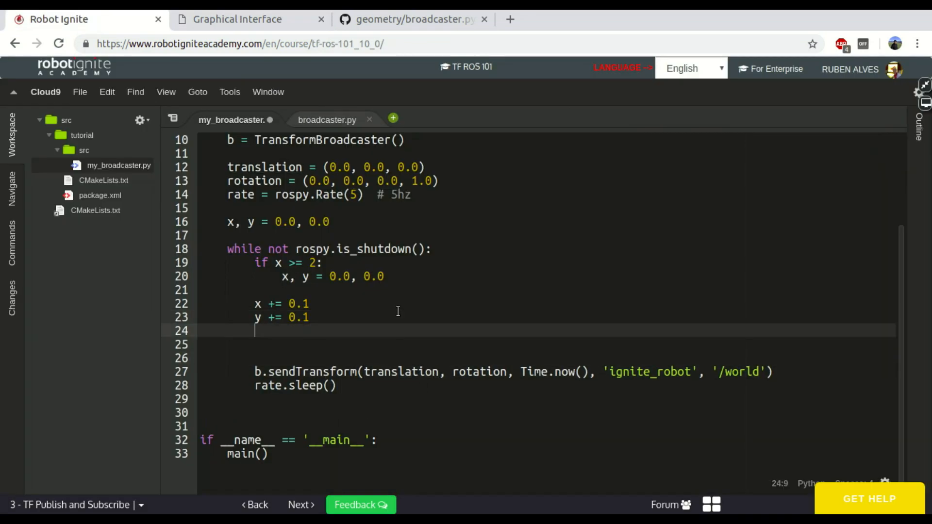
# Reassign translation = (x, y, ...) inside the loop from the current counters.
pyautogui.write('translation =')
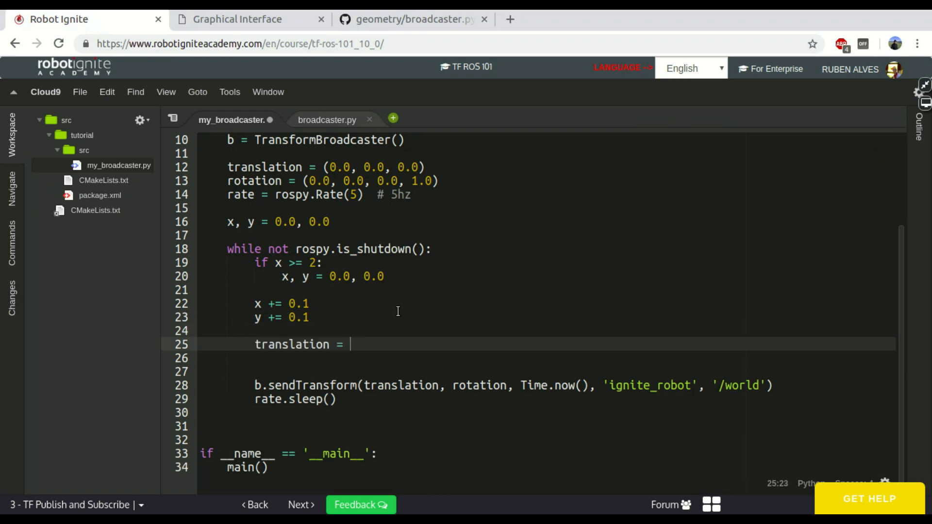
pyautogui.write('(x')
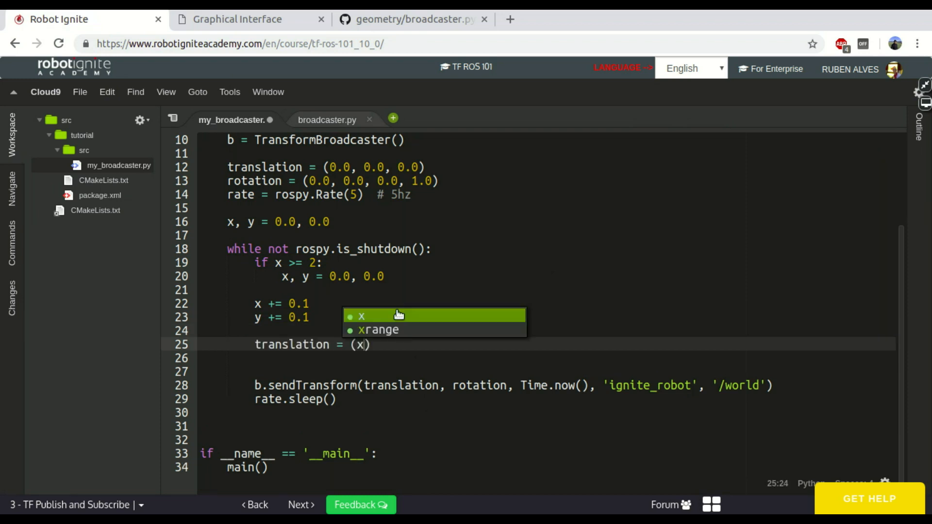
pyautogui.write(', y,')
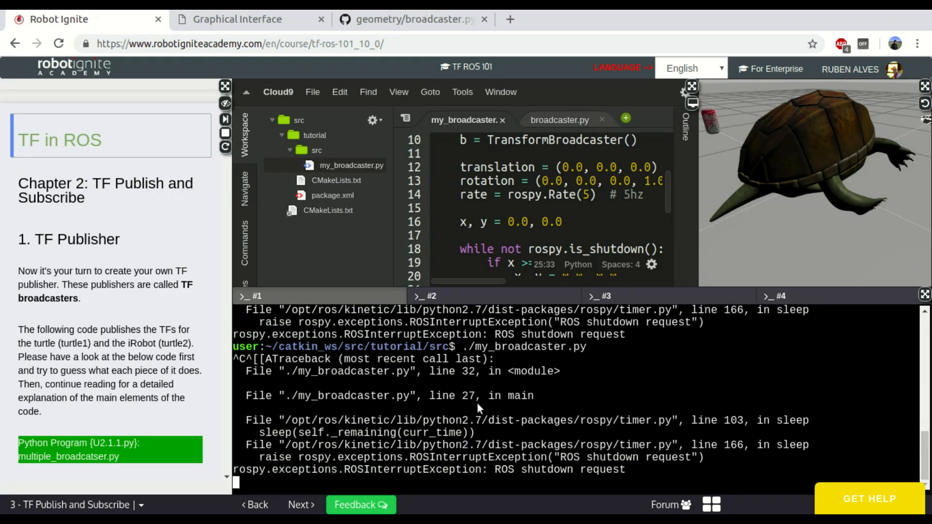
# Rerun ./my_broadcaster.py and view the offset ignite_robot frame in RViz.
pyautogui.click(238, 19)
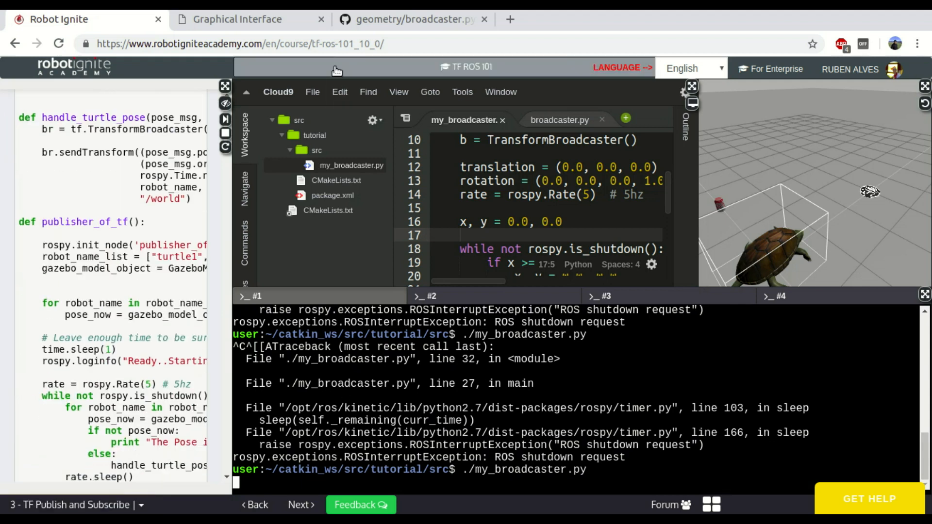
pyautogui.click(249, 19)
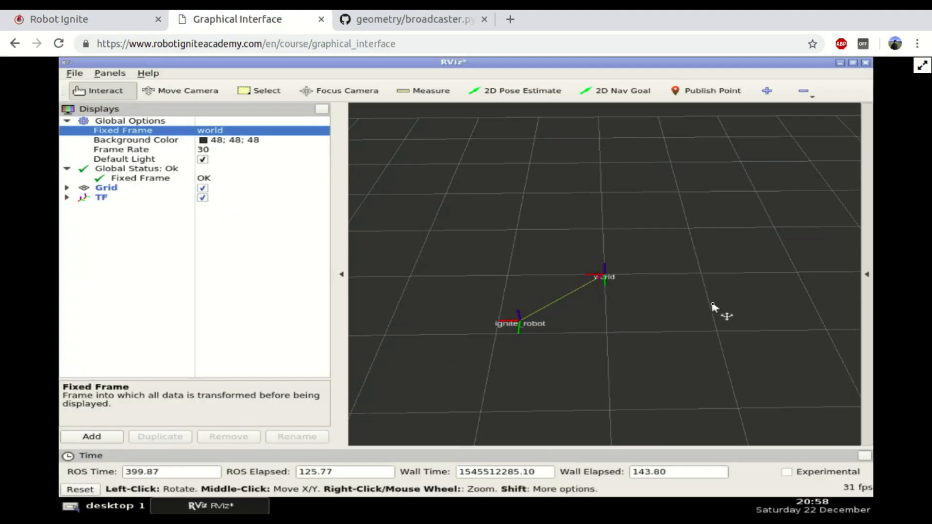